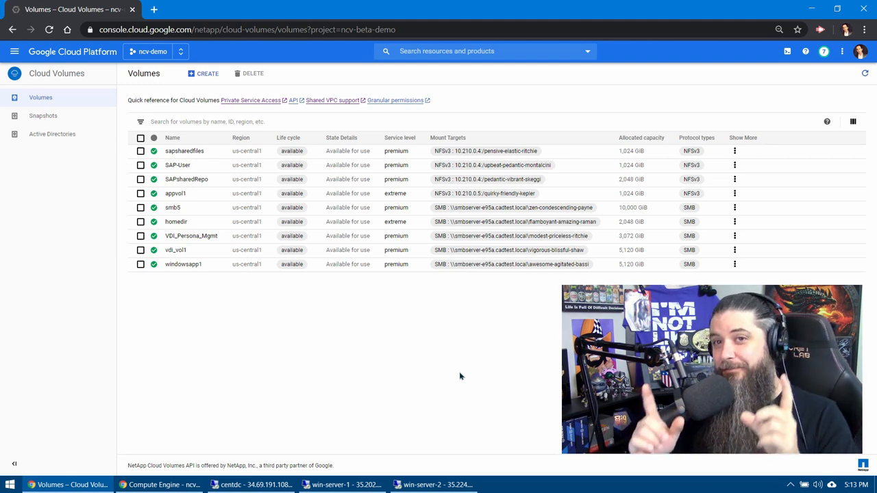
{"action": "mouse_move", "coordinate": [695, 278]}
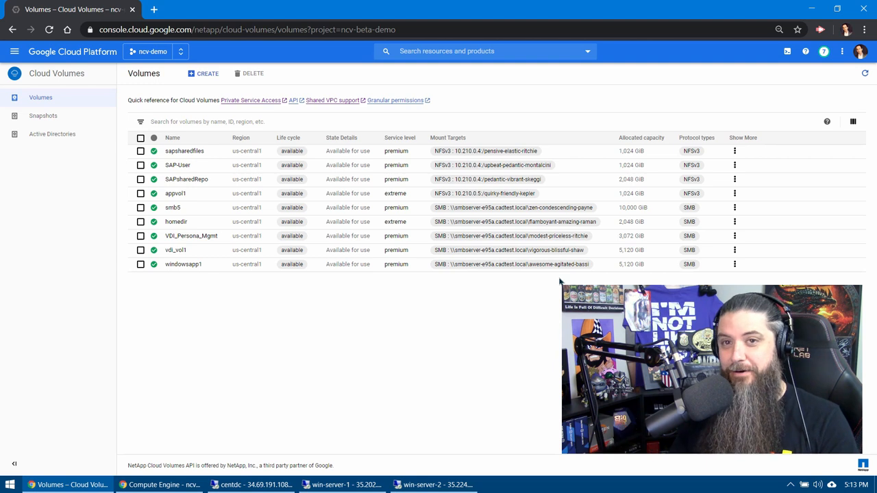
{"action": "mouse_move", "coordinate": [387, 291]}
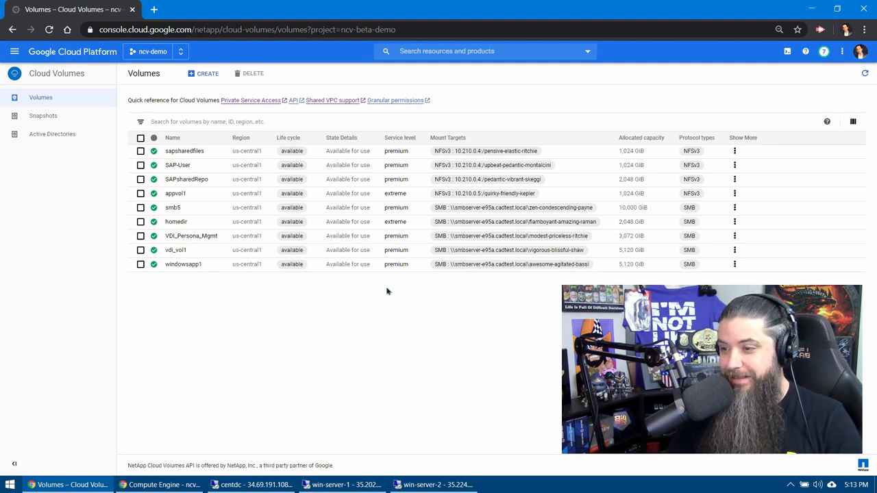
{"action": "mouse_move", "coordinate": [252, 274]}
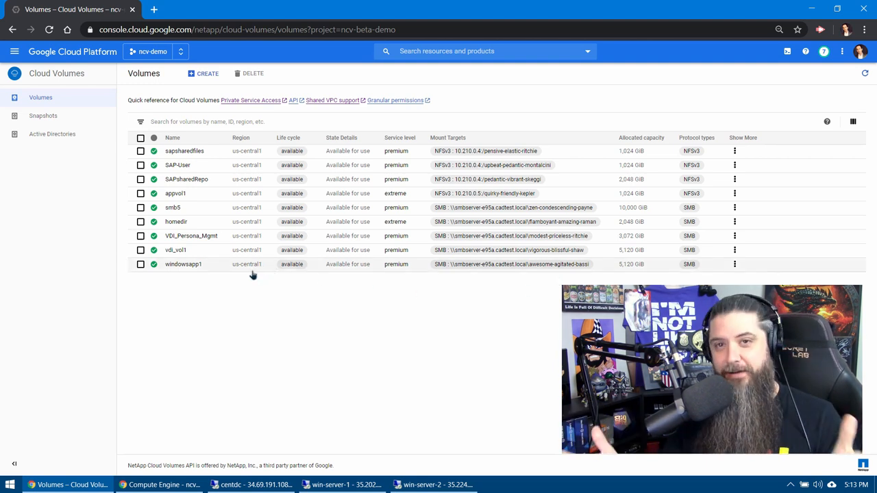
{"action": "mouse_move", "coordinate": [204, 274]}
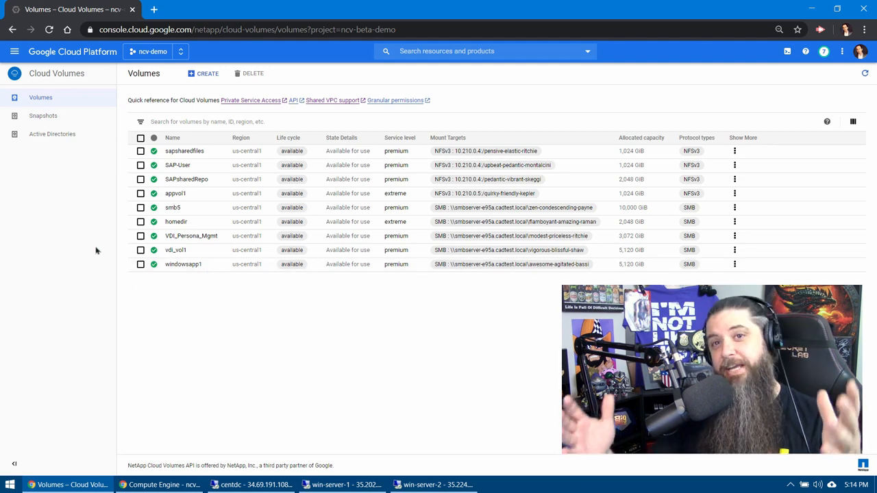
Show the Active Directory connections list with the cadtest.local connection.
{"action": "left_click", "coordinate": [52, 134]}
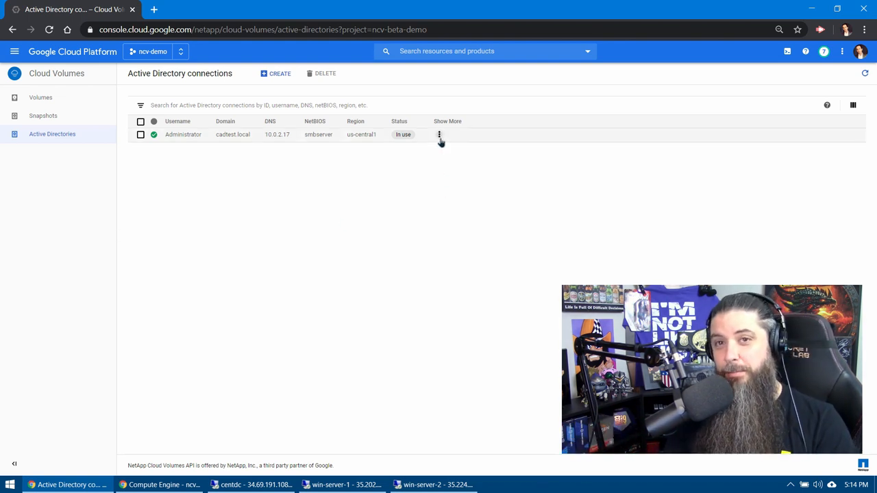
{"action": "left_click", "coordinate": [439, 134]}
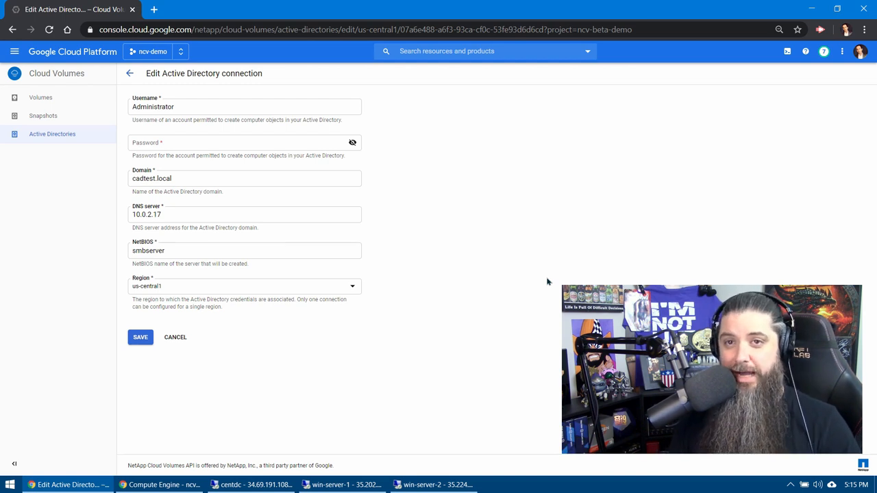
{"action": "mouse_move", "coordinate": [507, 284]}
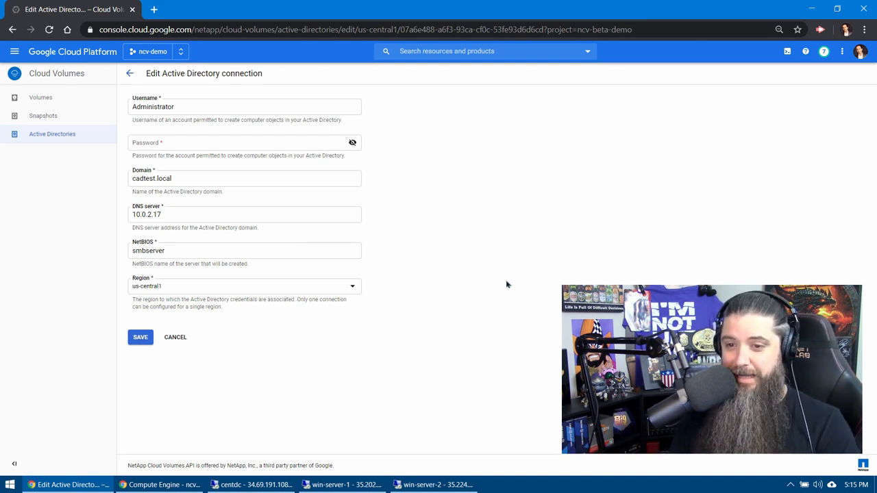
{"action": "mouse_move", "coordinate": [460, 274]}
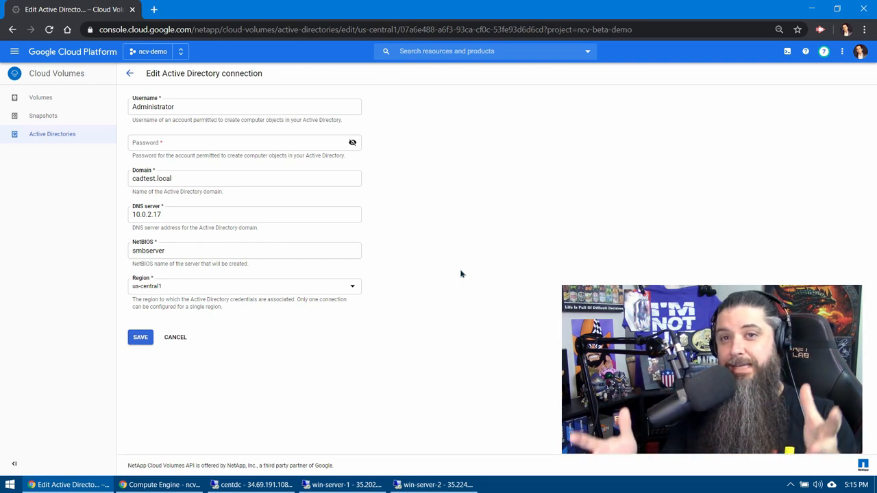
{"action": "mouse_move", "coordinate": [183, 346]}
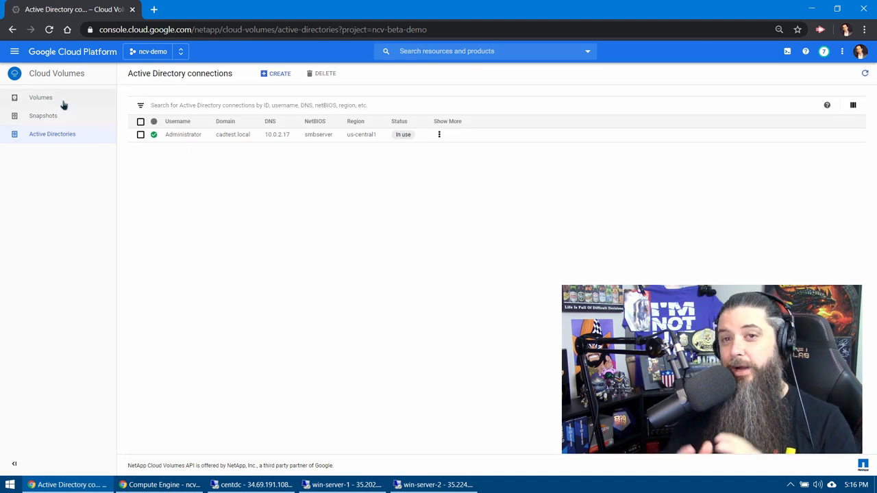
View centdc's Local Server properties in Server Manager: domain cadtest.local, address 10.0.2.17.
{"action": "left_click", "coordinate": [39, 97]}
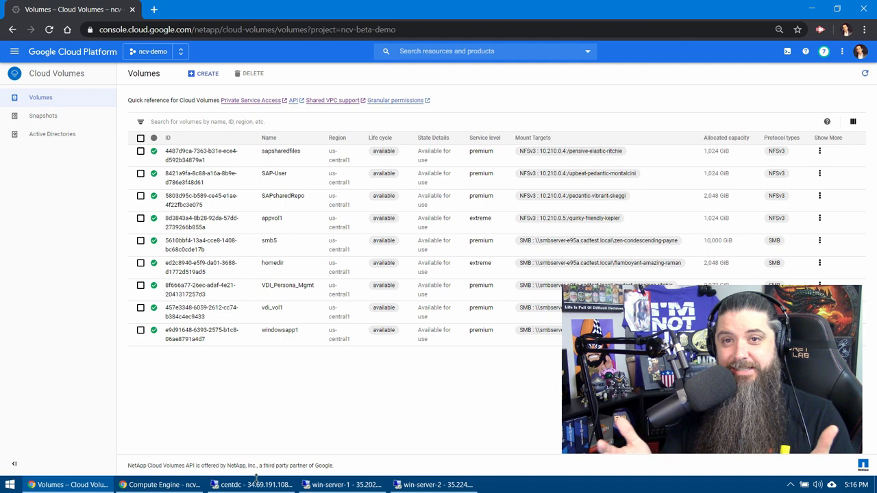
{"action": "left_click", "coordinate": [252, 484]}
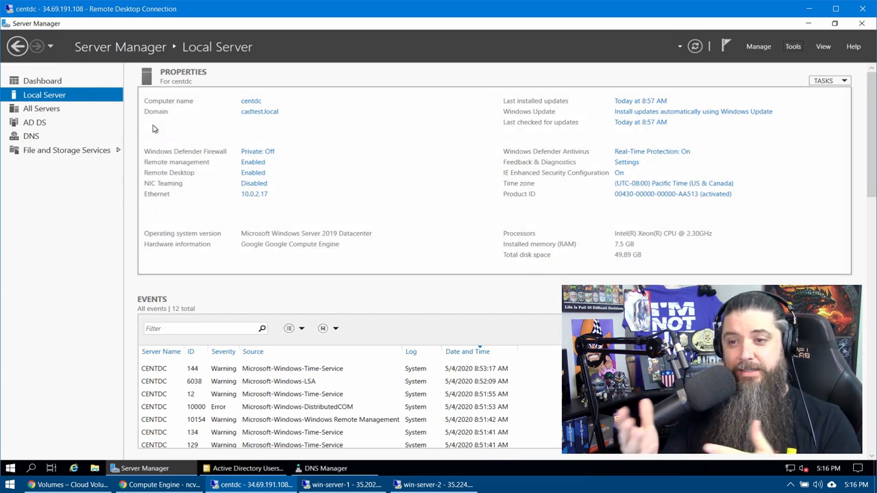
{"action": "mouse_move", "coordinate": [199, 209]}
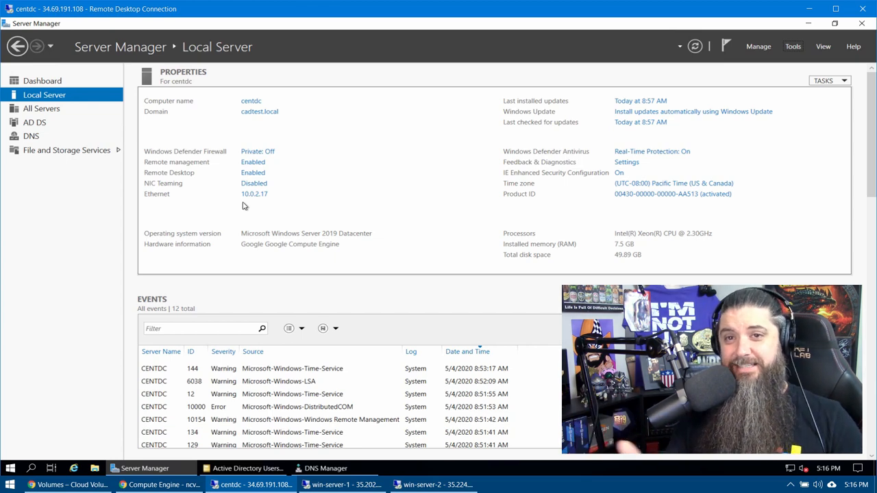
{"action": "mouse_move", "coordinate": [155, 221]}
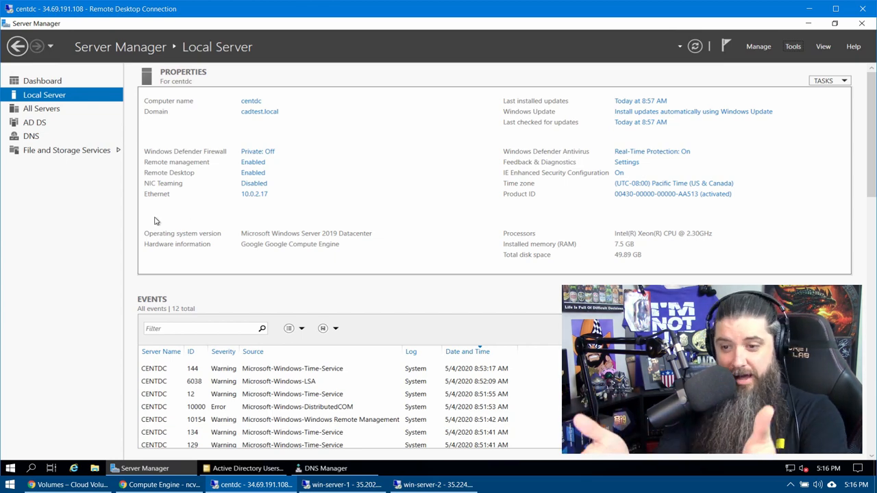
{"action": "mouse_move", "coordinate": [113, 217]}
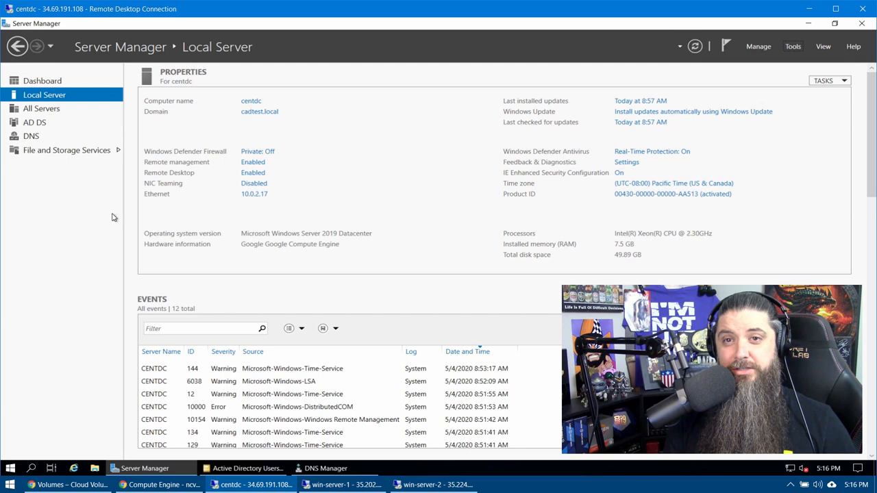
Fill the new volume form: name smbvol1, region us-central1, regenerated path, 5120 GiB.
{"action": "left_click", "coordinate": [71, 484]}
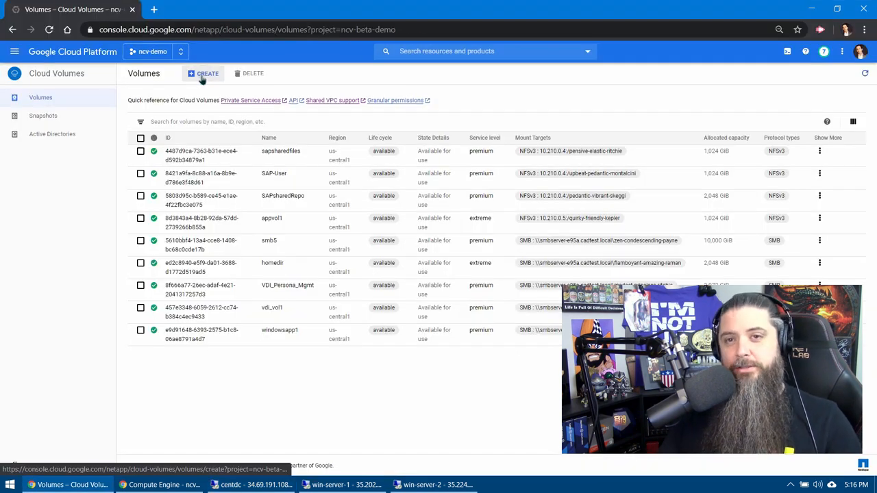
{"action": "left_click", "coordinate": [204, 74]}
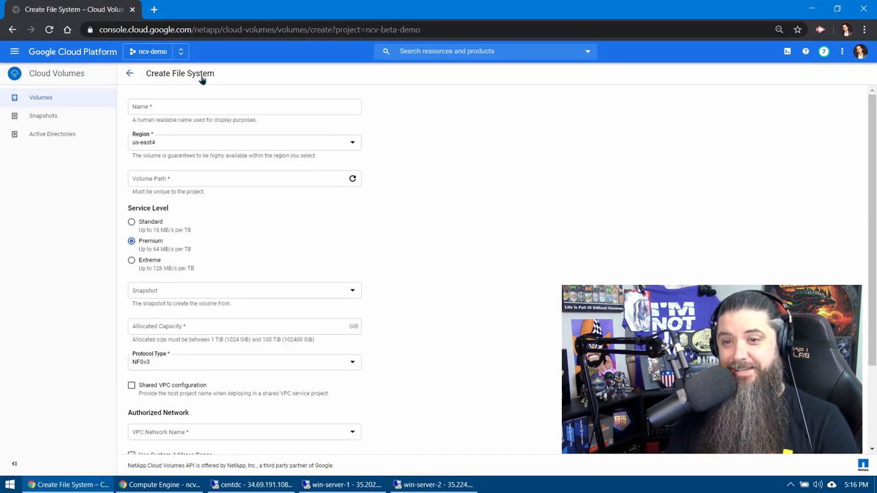
{"action": "left_click", "coordinate": [245, 106]}
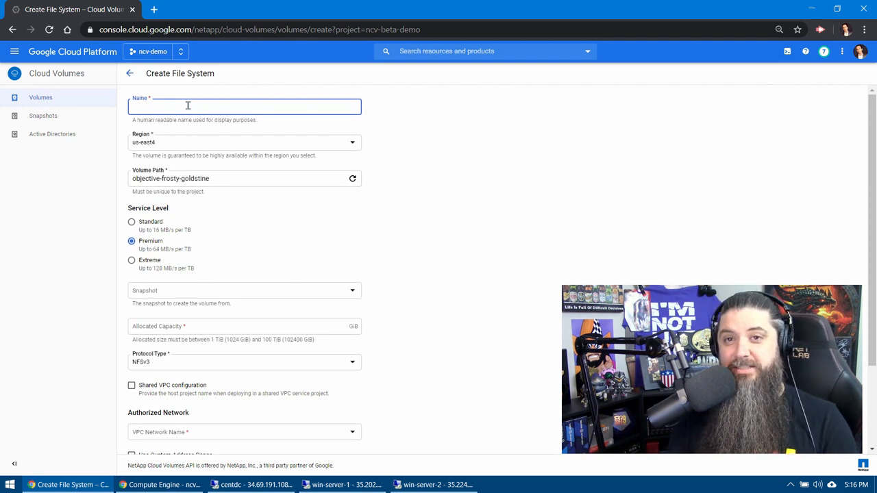
{"action": "type", "text": "s"}
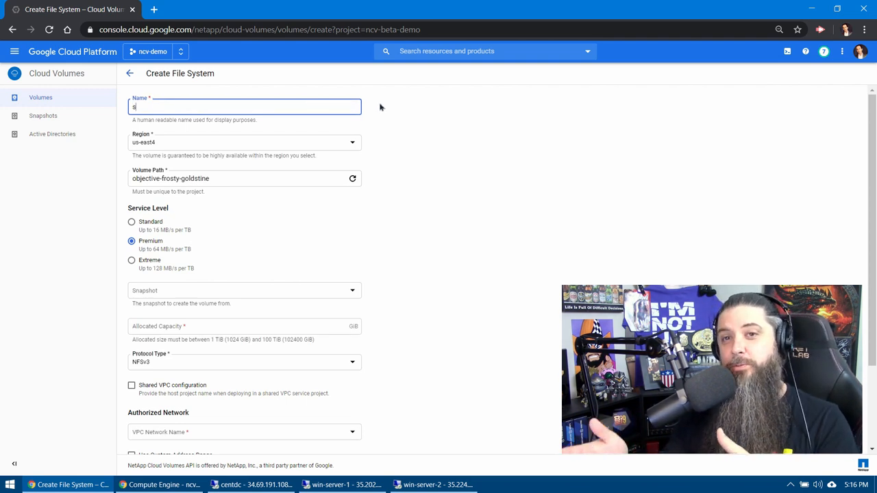
{"action": "type", "text": "mbvol1"}
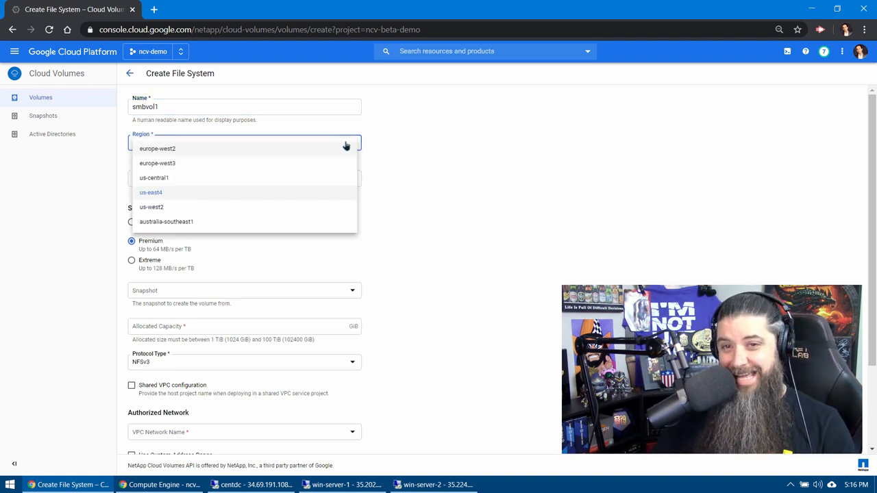
{"action": "left_click", "coordinate": [154, 177]}
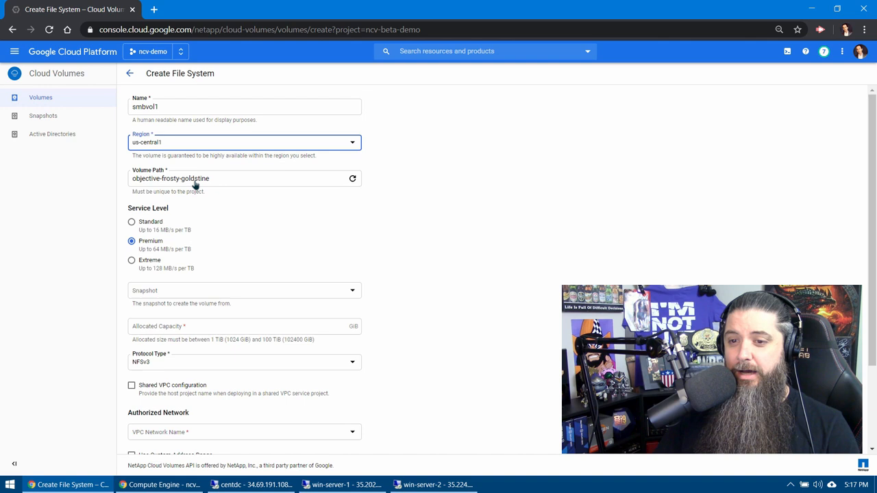
{"action": "left_click", "coordinate": [353, 178]}
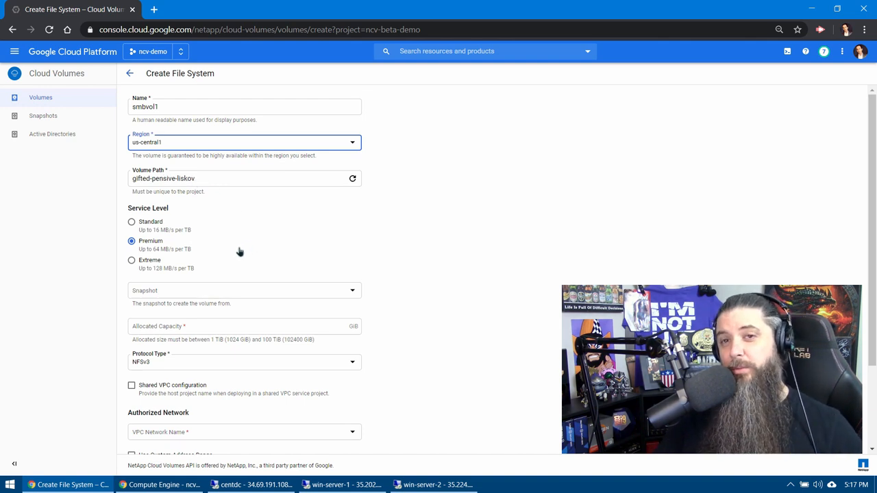
{"action": "mouse_move", "coordinate": [309, 237]}
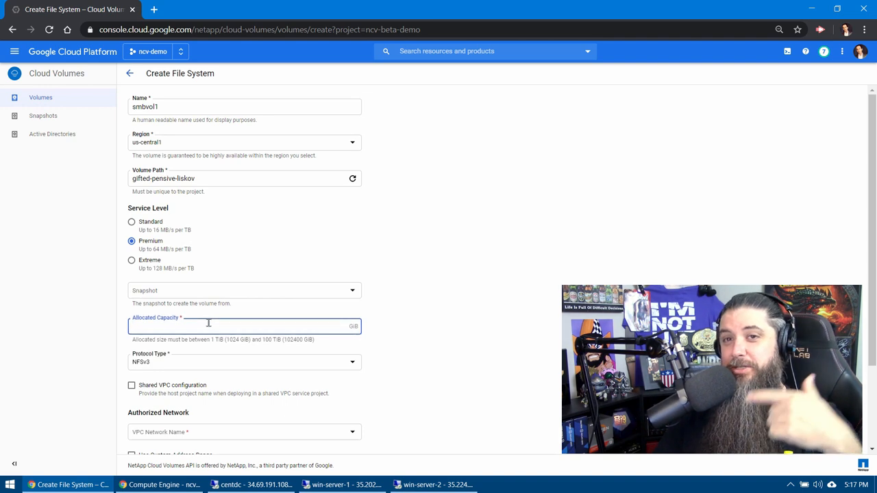
{"action": "type", "text": "5120"}
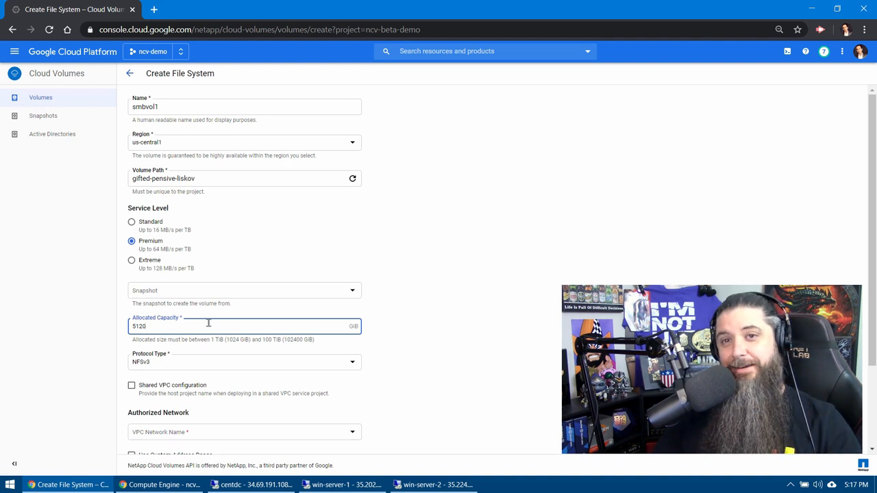
{"action": "left_click", "coordinate": [429, 346]}
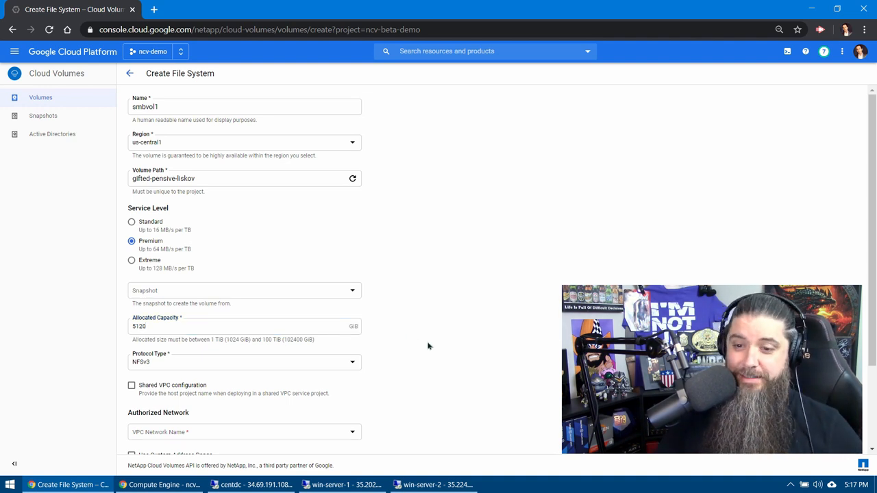
Choose SMB as the protocol type and ncv-vpc as the VPC network.
{"action": "left_click", "coordinate": [244, 361]}
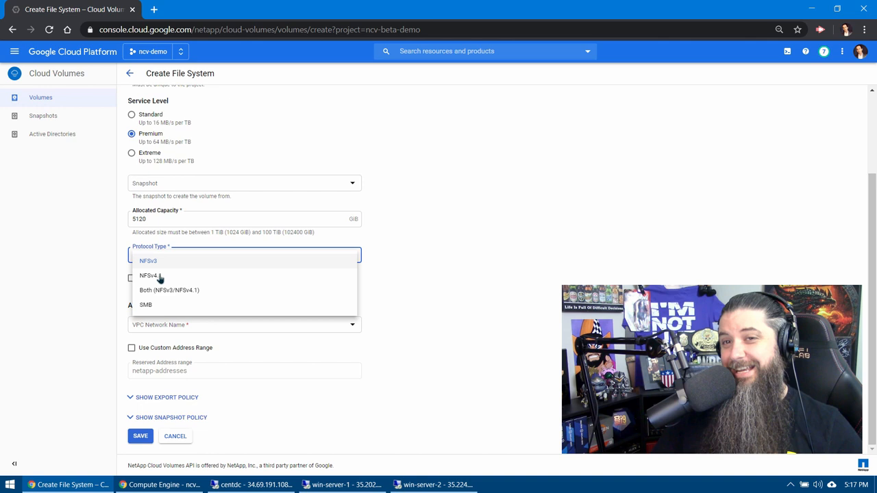
{"action": "left_click", "coordinate": [145, 304]}
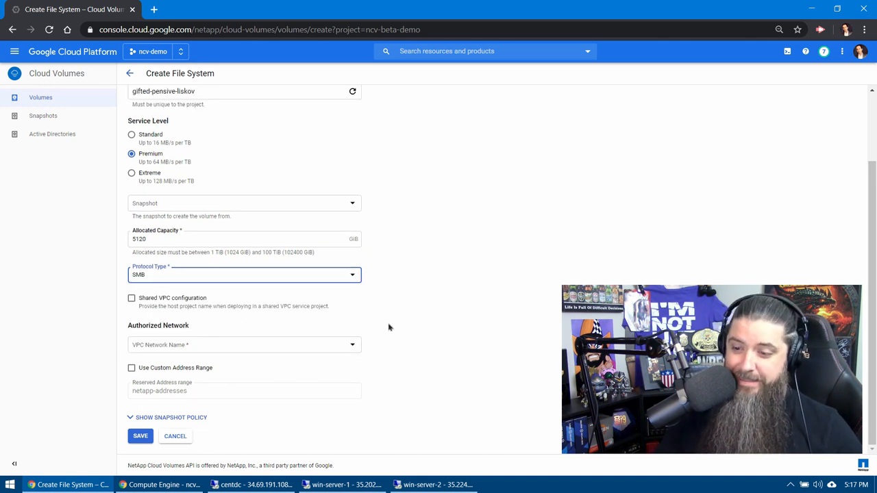
{"action": "mouse_move", "coordinate": [456, 340]}
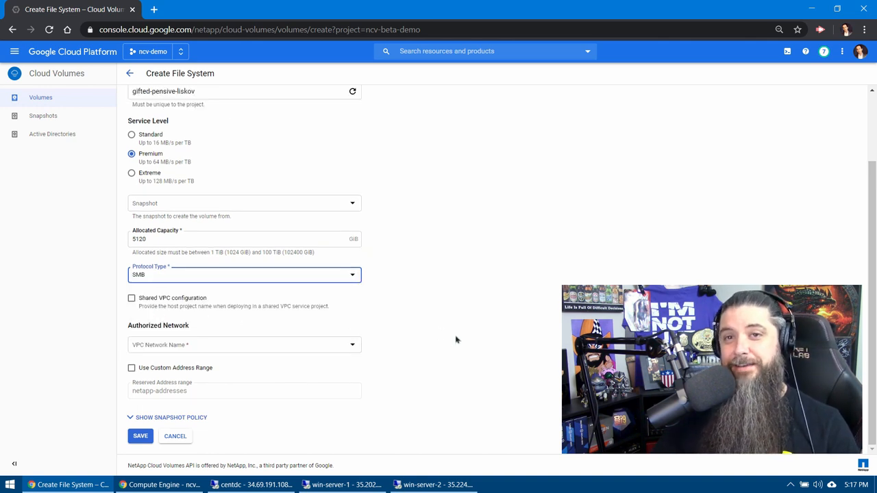
{"action": "left_click", "coordinate": [243, 344]}
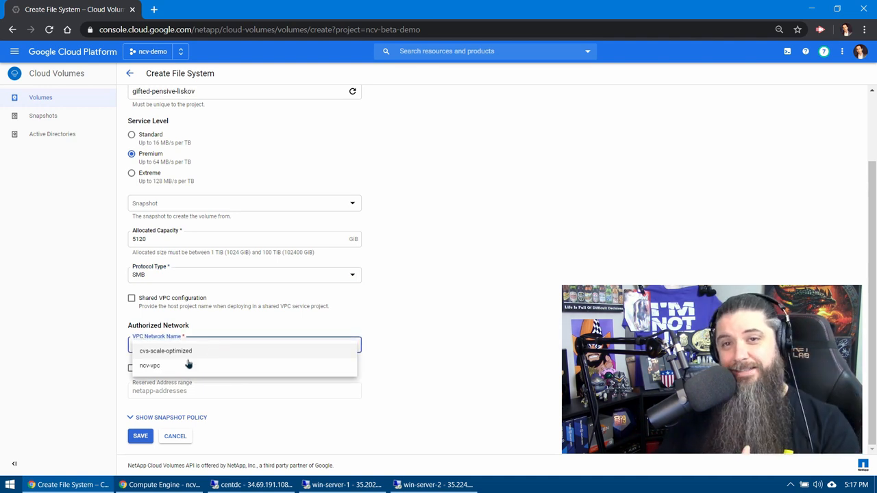
{"action": "left_click", "coordinate": [149, 366]}
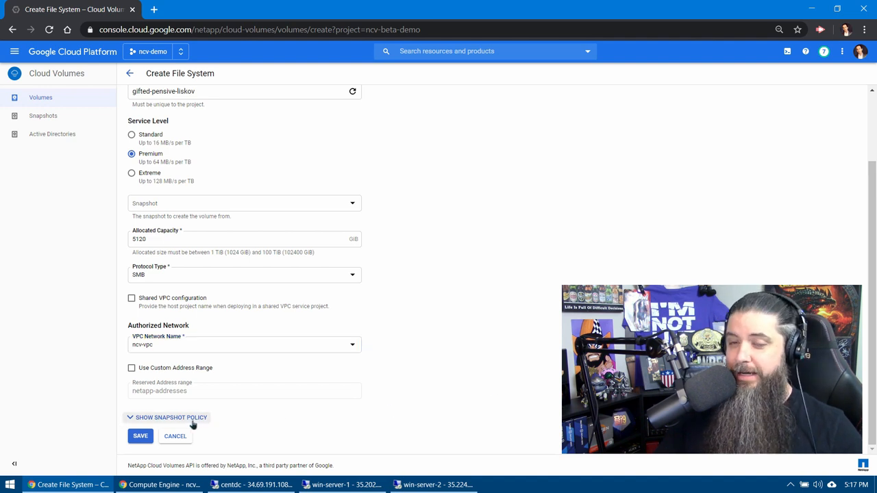
Reveal the snapshot policy settings and look through the Weekly and Monthly schedules.
{"action": "left_click", "coordinate": [170, 417]}
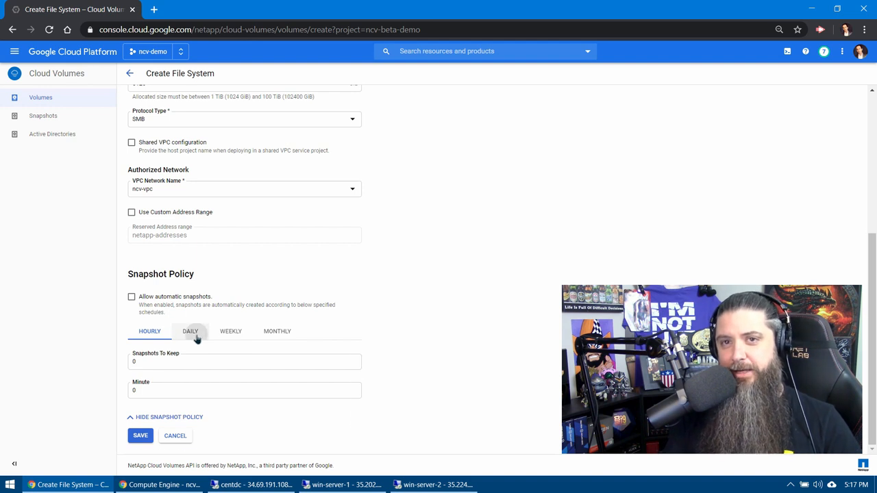
{"action": "left_click", "coordinate": [230, 331]}
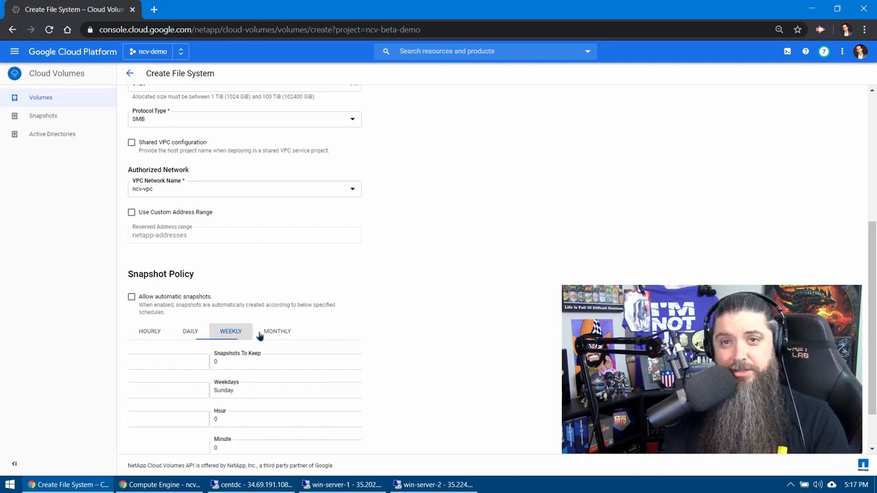
{"action": "left_click", "coordinate": [277, 331]}
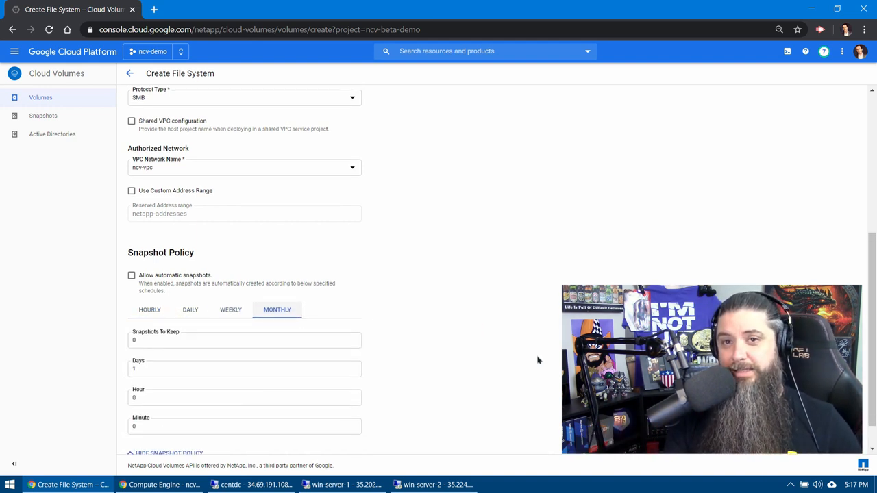
{"action": "scroll", "scroll_direction": "down", "scroll_amount": 3}
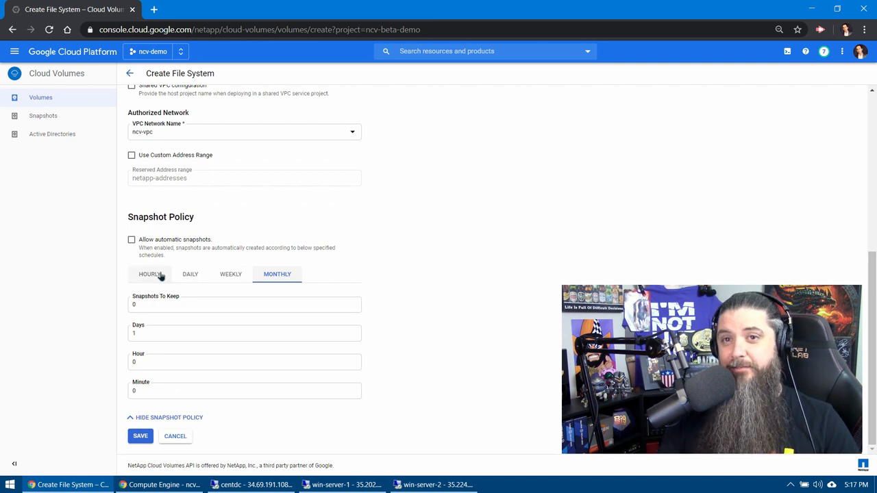
Set hourly snapshots keeping 5 at minute 5, and save the smbvol1 volume.
{"action": "left_click", "coordinate": [149, 274]}
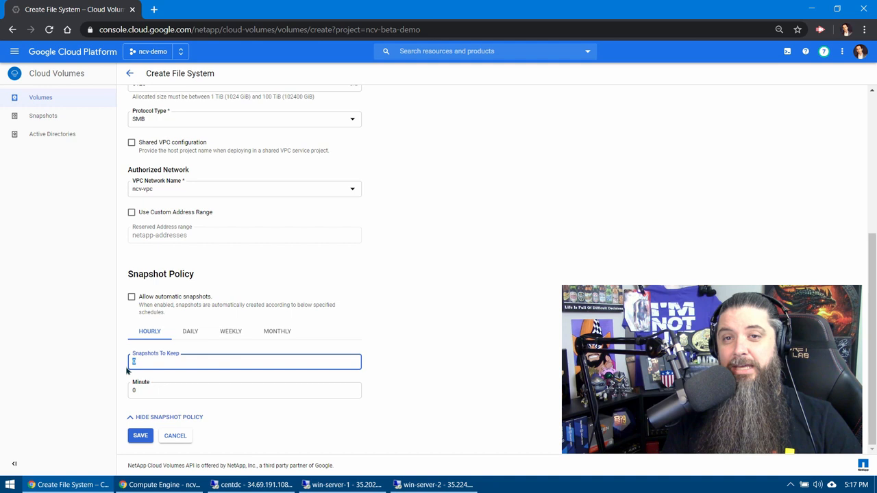
{"action": "type", "text": "5"}
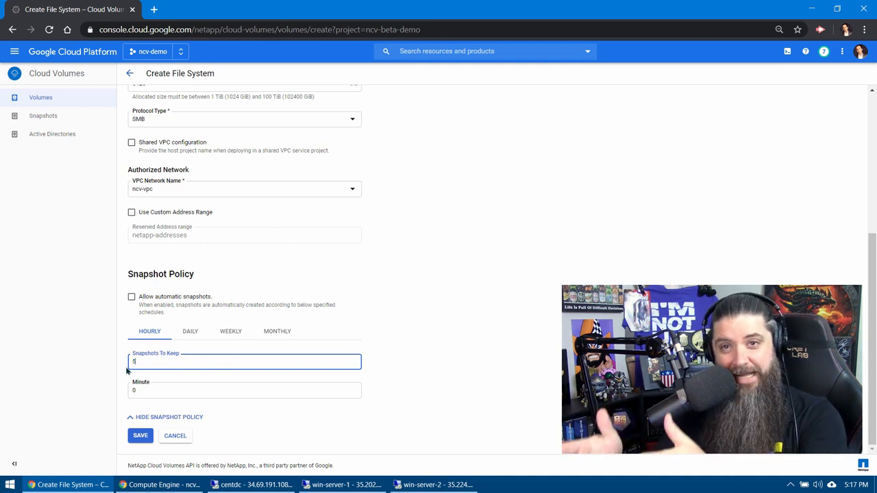
{"action": "left_click", "coordinate": [245, 389]}
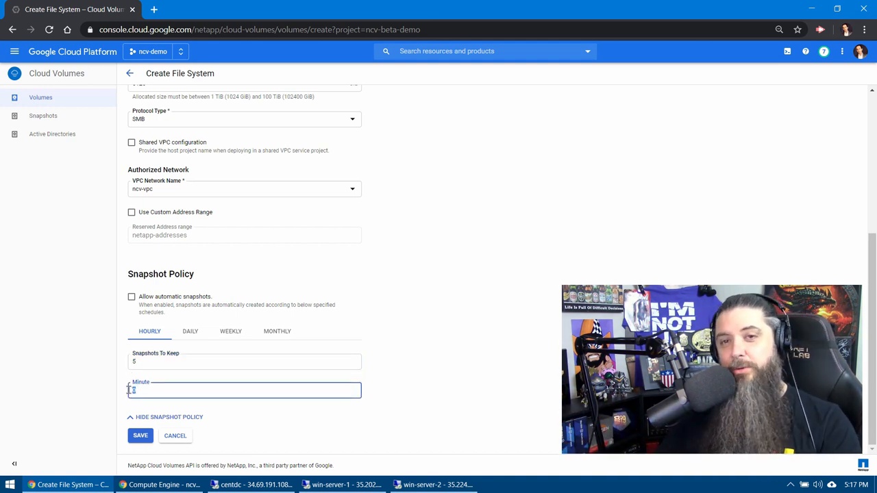
{"action": "type", "text": "5"}
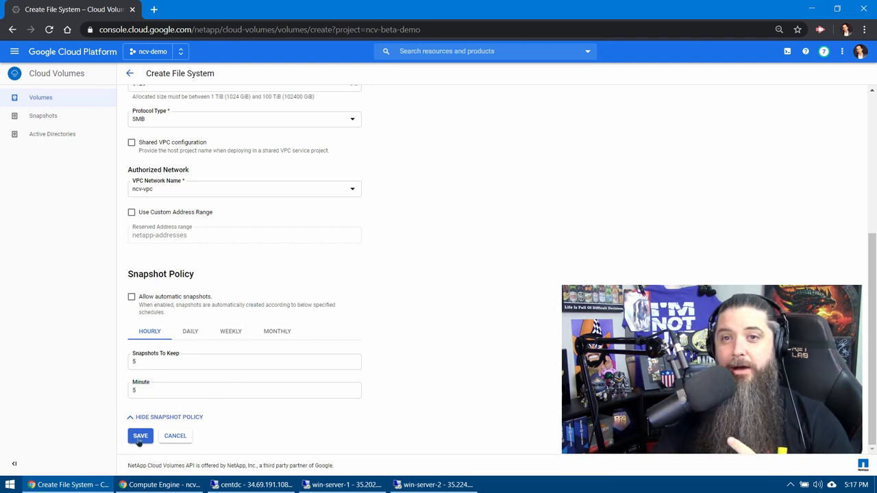
{"action": "left_click", "coordinate": [139, 436]}
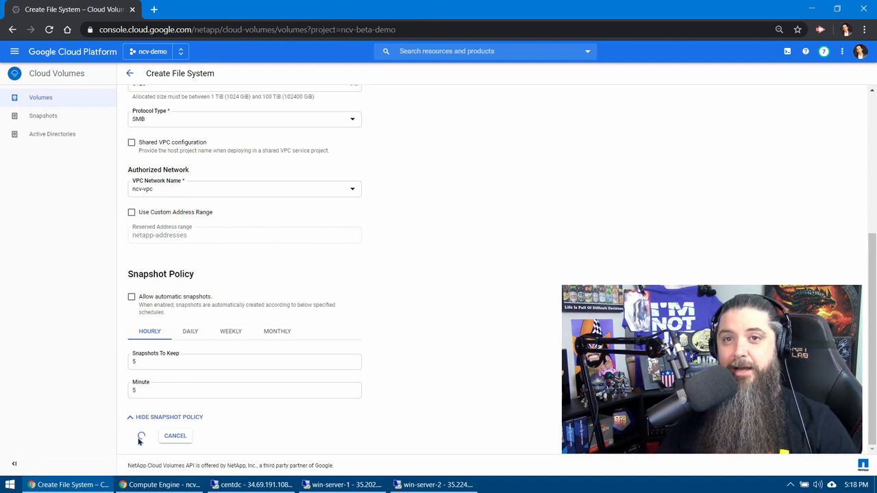
Wait for smbvol1 to become available and select its SMB share path in the mount instructions.
{"action": "left_click", "coordinate": [141, 435]}
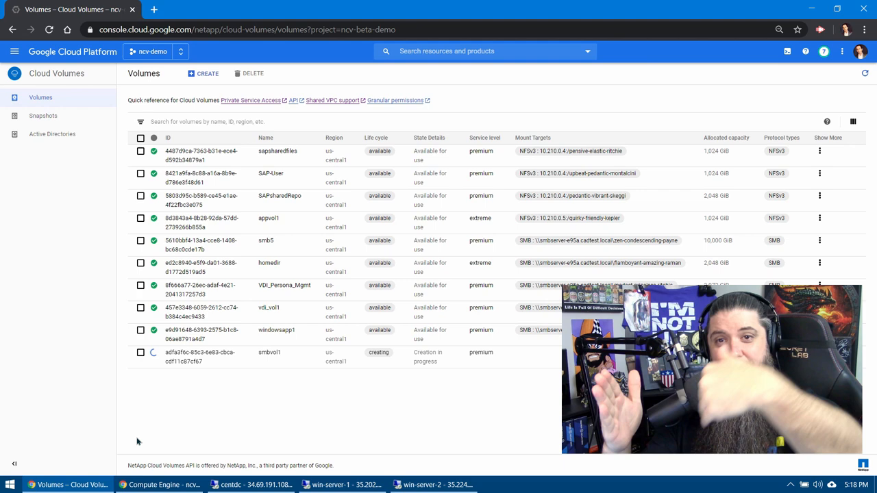
{"action": "mouse_move", "coordinate": [81, 383]}
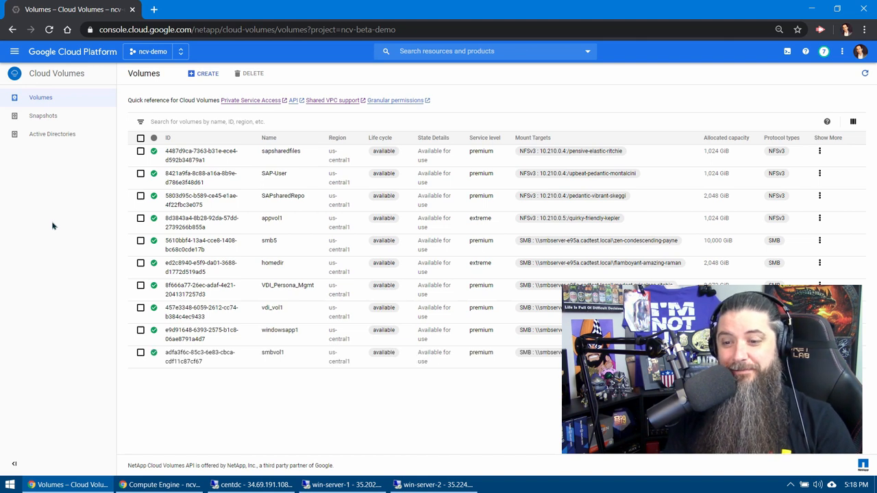
{"action": "mouse_move", "coordinate": [134, 374]}
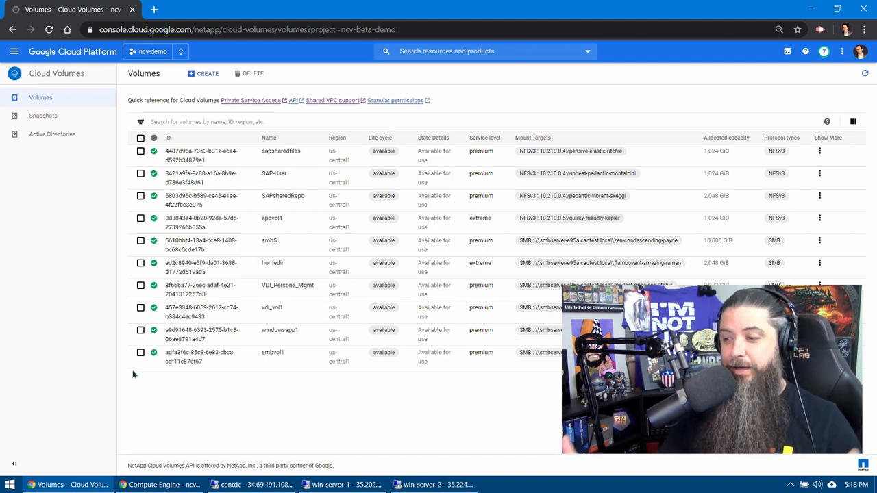
{"action": "mouse_move", "coordinate": [280, 393]}
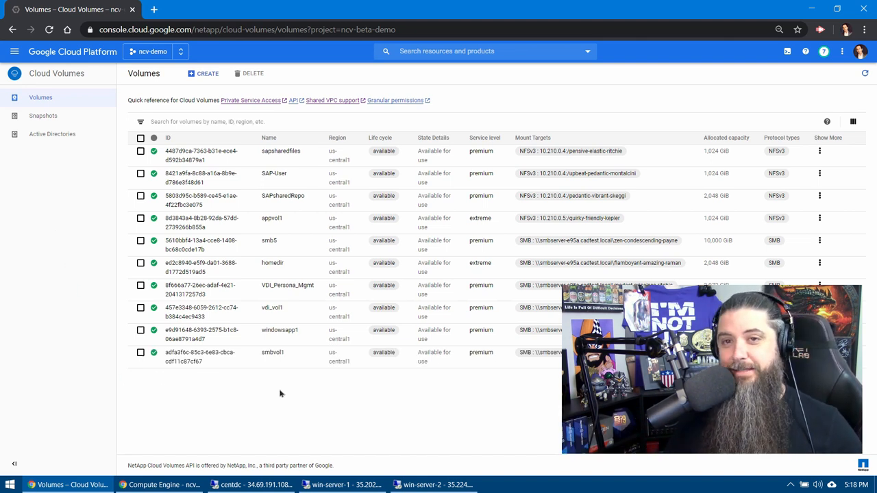
{"action": "mouse_move", "coordinate": [452, 398]}
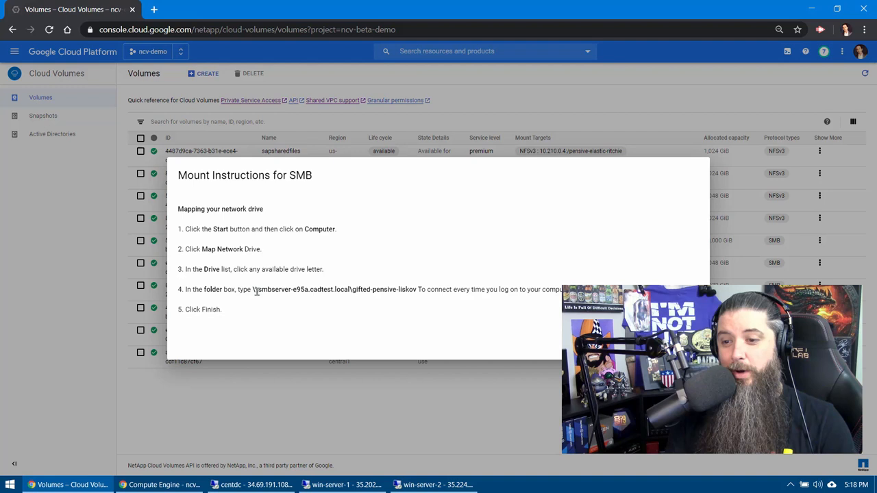
{"action": "double_click", "coordinate": [329, 289]}
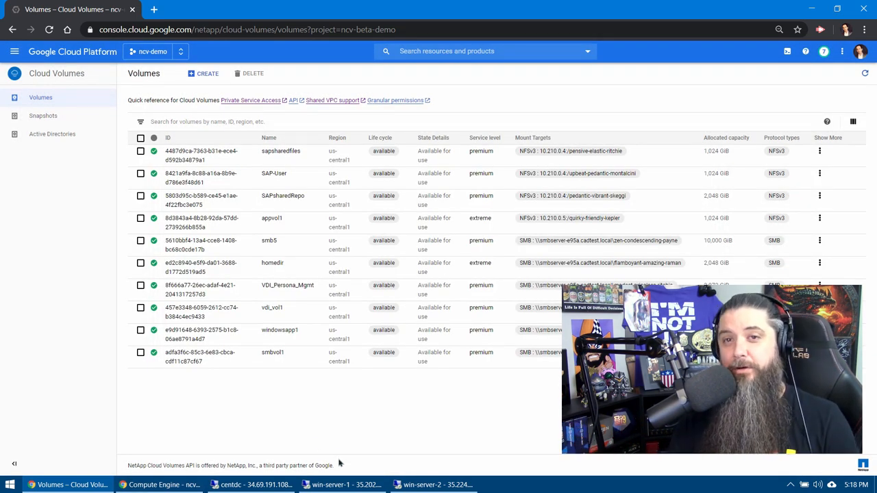
On win-server-1, map \\server-e95a.cadtest.local\gifted-pensive-liskov as drive Z:.
{"action": "left_click", "coordinate": [343, 485]}
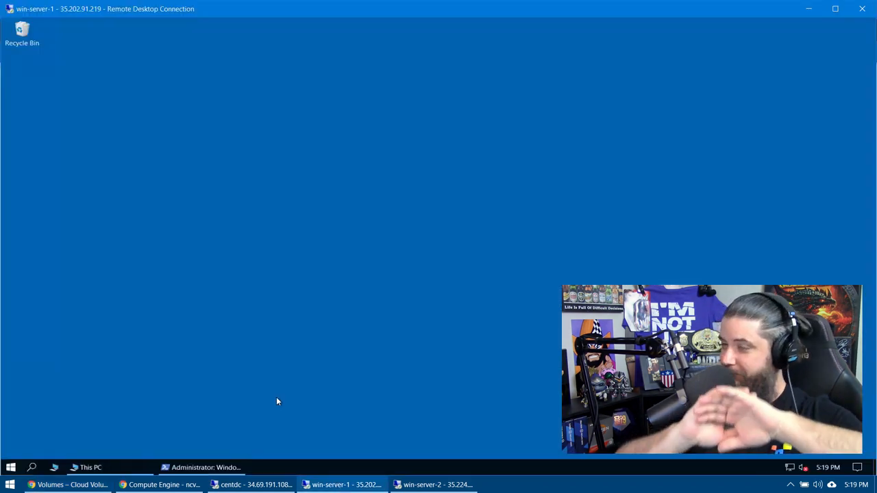
{"action": "left_click", "coordinate": [85, 467]}
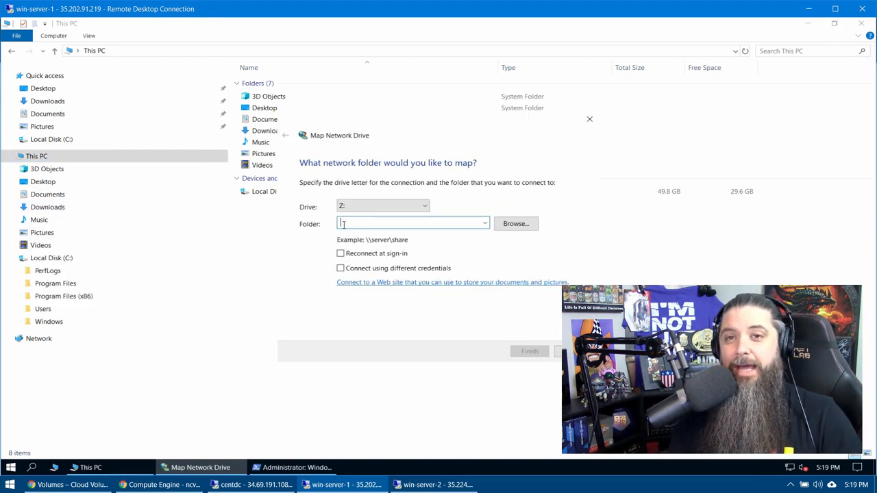
{"action": "type", "text": "\\\\server-e95a.cadtest.local\\gifted-pensive-liskov"}
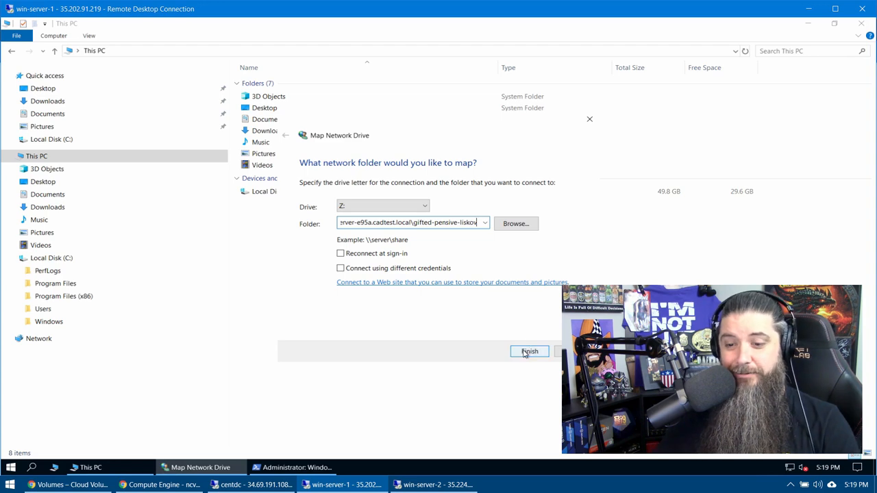
{"action": "left_click", "coordinate": [529, 351]}
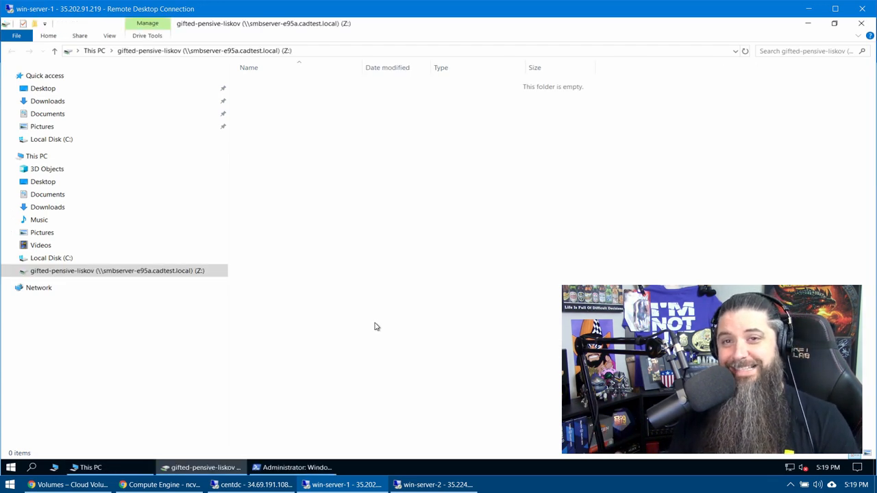
On win-server-2, map \\server-e95a.cadtest.local\gifted-pensive-liskov as Z: and confirm it in This PC.
{"action": "left_click", "coordinate": [437, 484]}
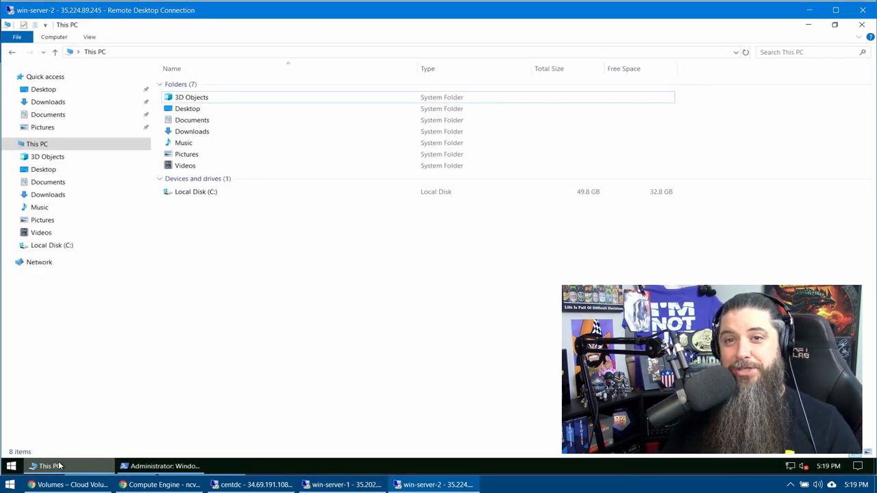
{"action": "mouse_move", "coordinate": [136, 232]}
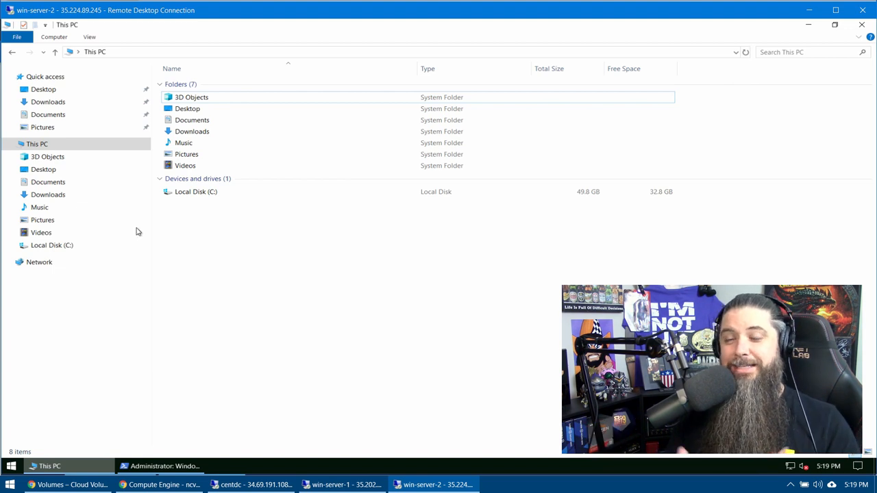
{"action": "right_click", "coordinate": [37, 144]}
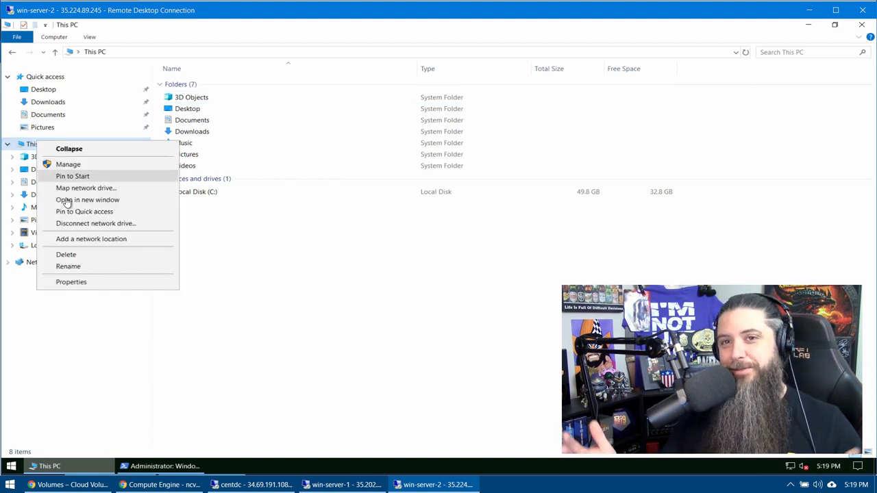
{"action": "left_click", "coordinate": [86, 188]}
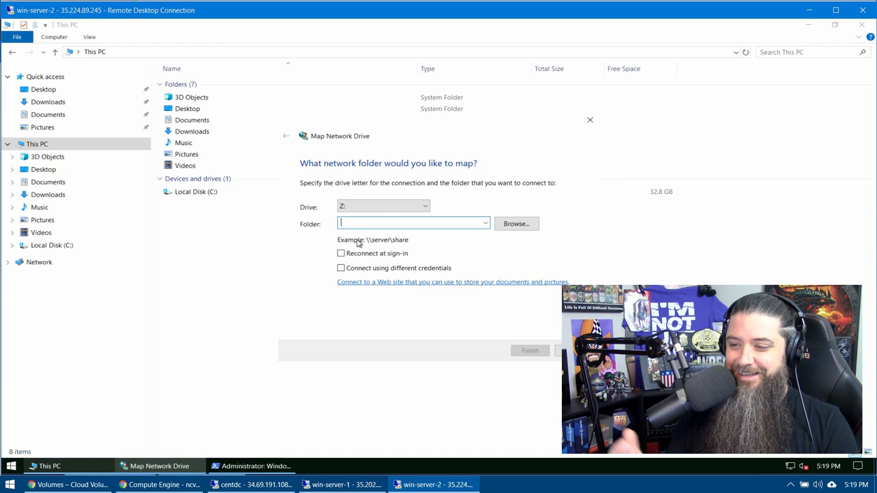
{"action": "type", "text": "\\\\server-e95a.cadtest.local\\gifted-pensive-liskov"}
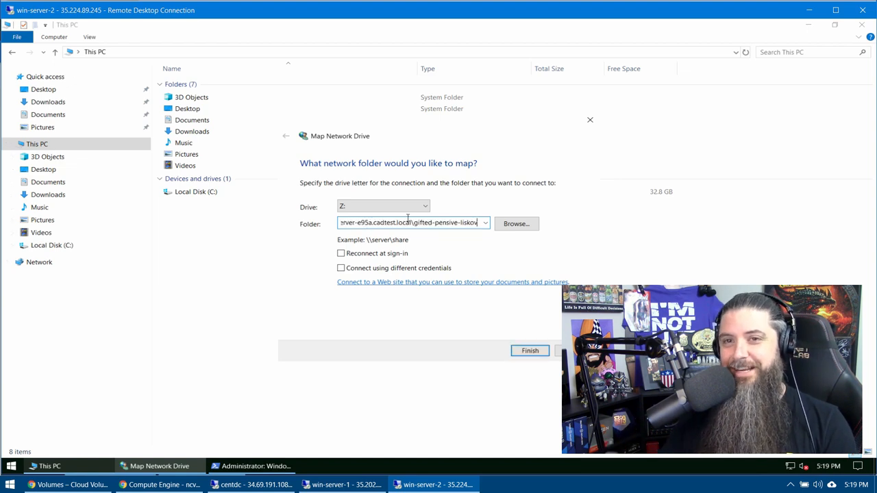
{"action": "left_click", "coordinate": [529, 350]}
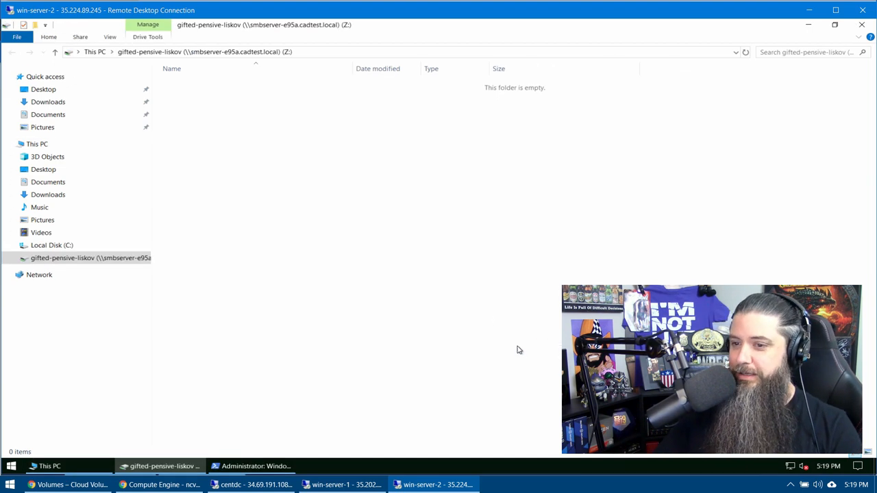
{"action": "left_click", "coordinate": [37, 144]}
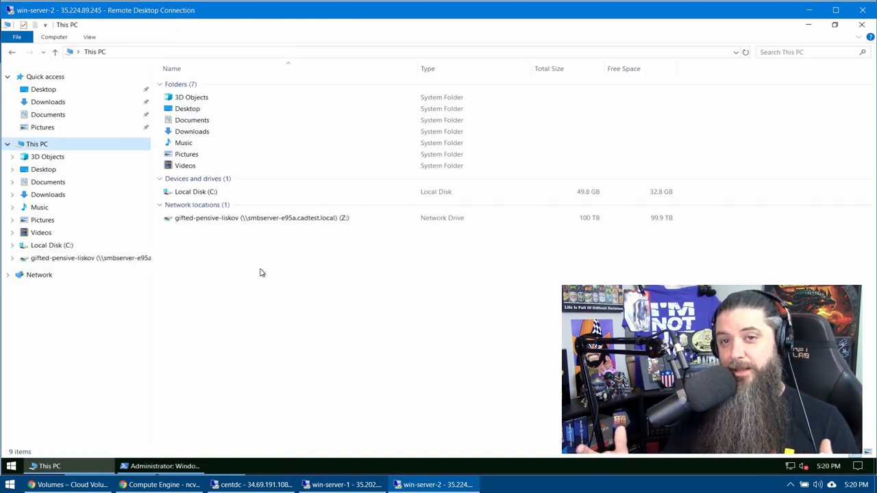
{"action": "mouse_move", "coordinate": [324, 361]}
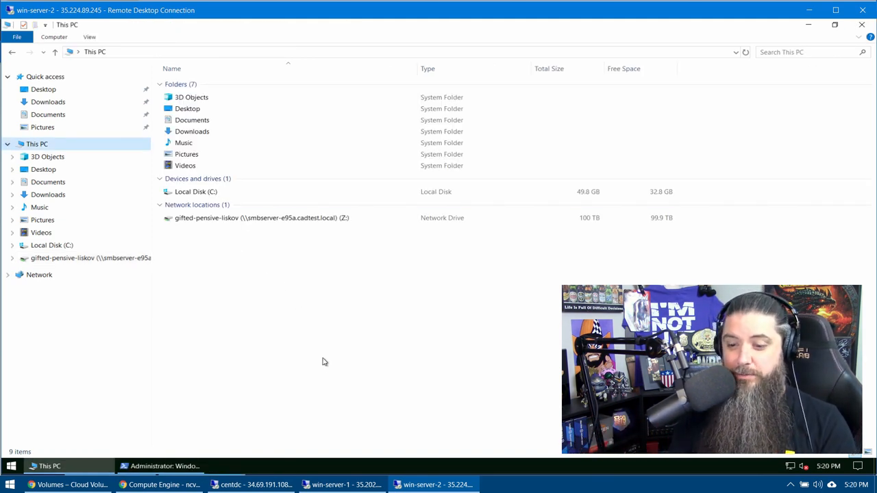
{"action": "left_click", "coordinate": [342, 485]}
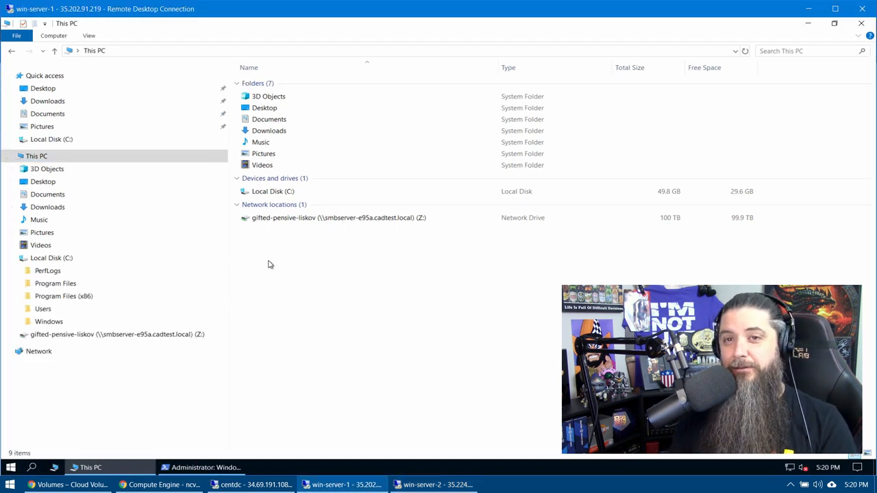
Open drive Z: on win-server-1 to view the ubuntu-20.04-desktop-amd64 ISO.
{"action": "left_click", "coordinate": [52, 258]}
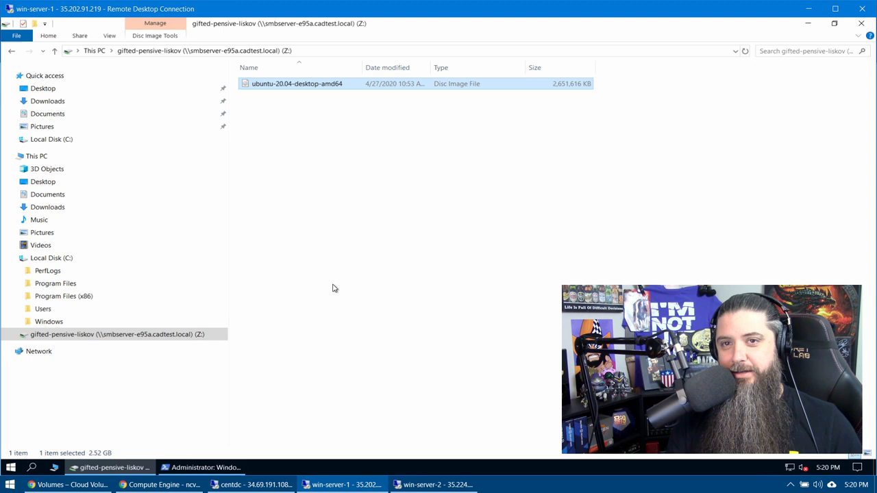
{"action": "mouse_move", "coordinate": [306, 289]}
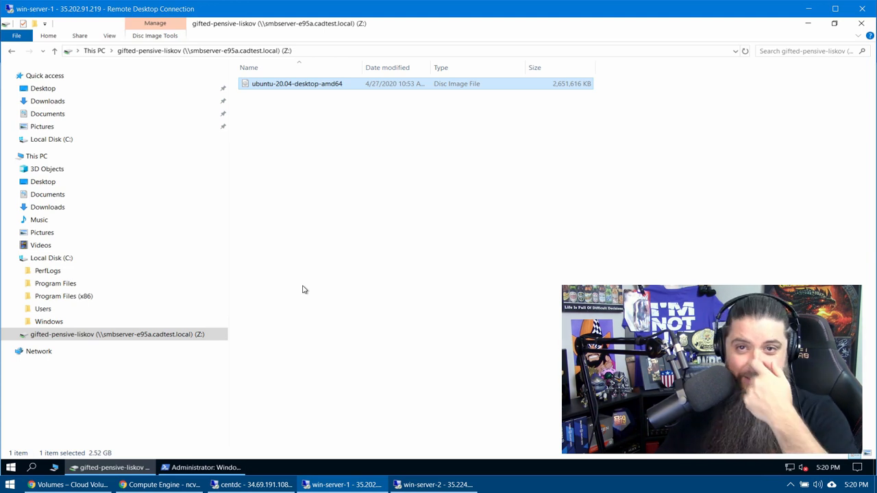
{"action": "mouse_move", "coordinate": [335, 288]}
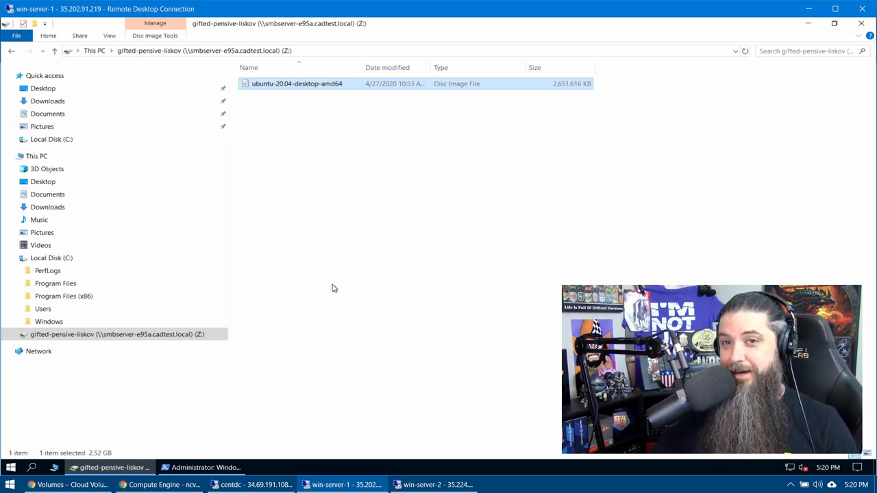
{"action": "mouse_move", "coordinate": [304, 289]}
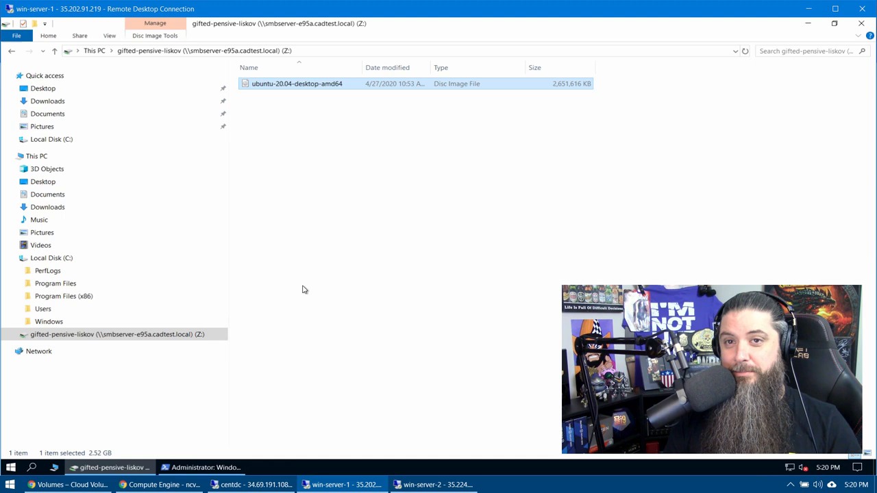
{"action": "mouse_move", "coordinate": [335, 288]}
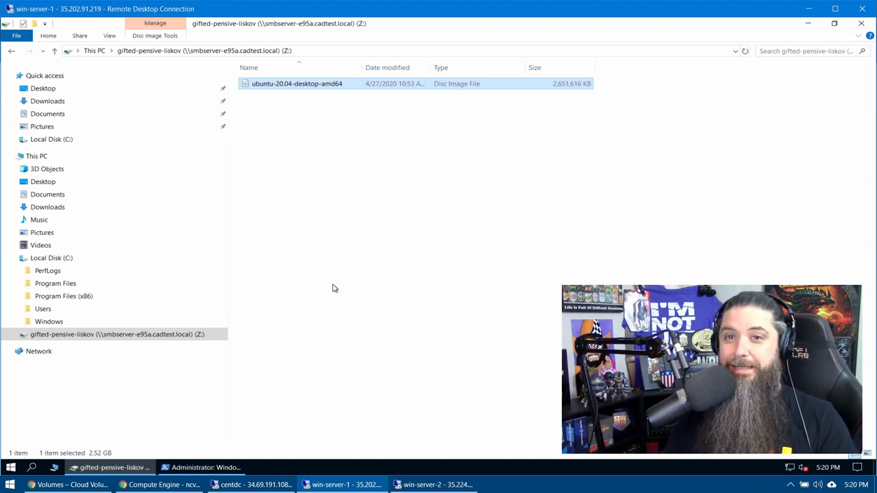
{"action": "mouse_move", "coordinate": [304, 289]}
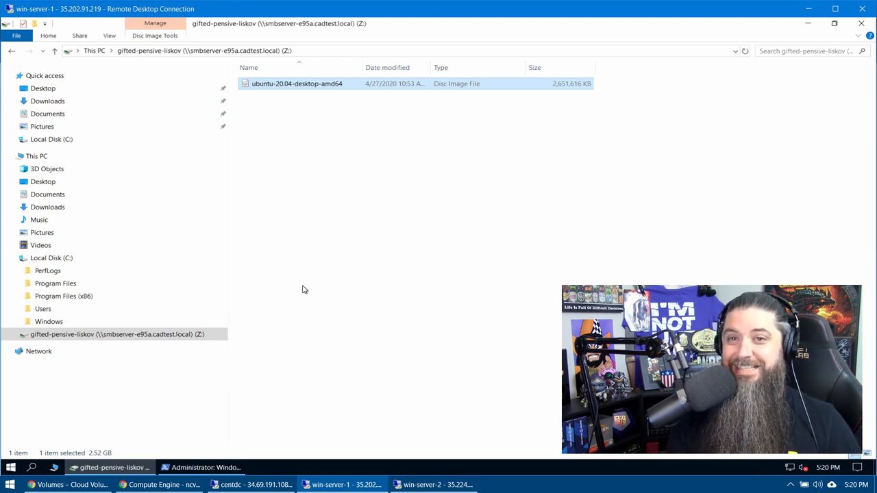
{"action": "mouse_move", "coordinate": [335, 287]}
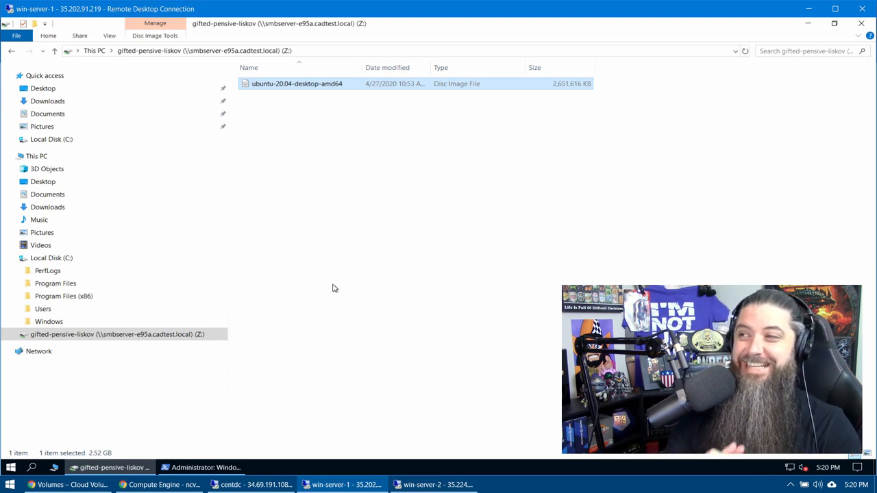
{"action": "mouse_move", "coordinate": [304, 289]}
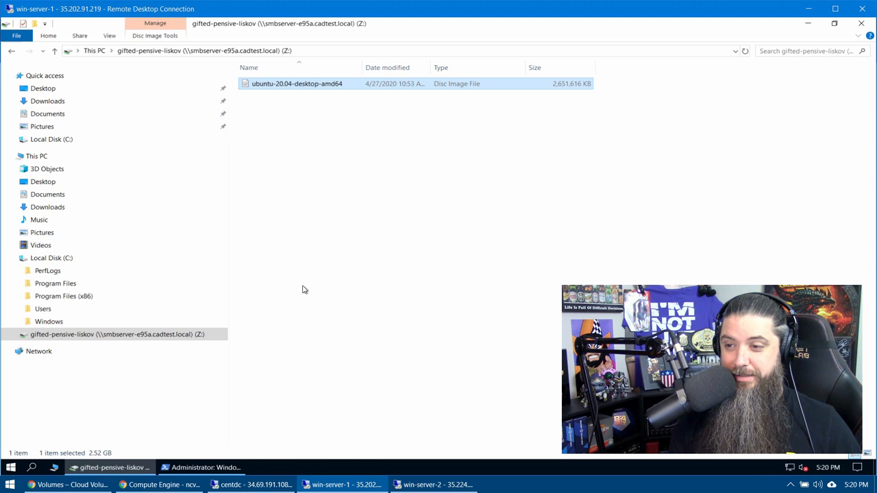
{"action": "mouse_move", "coordinate": [335, 288]}
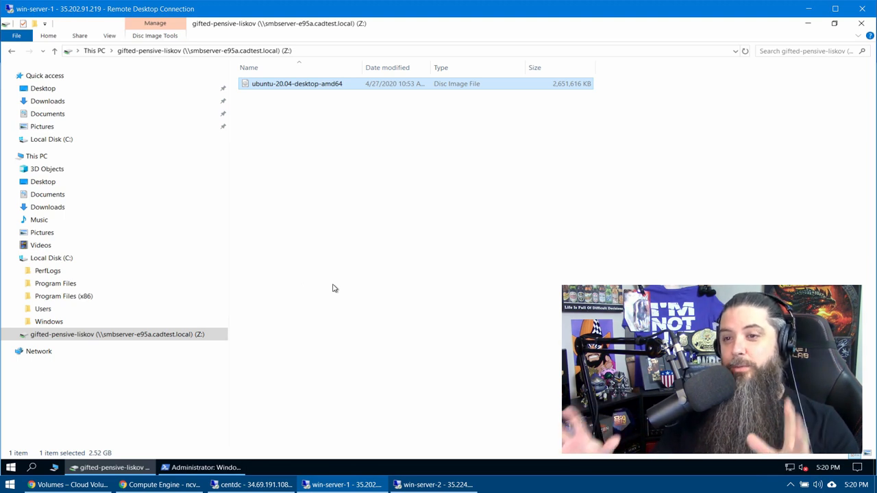
{"action": "mouse_move", "coordinate": [304, 289]}
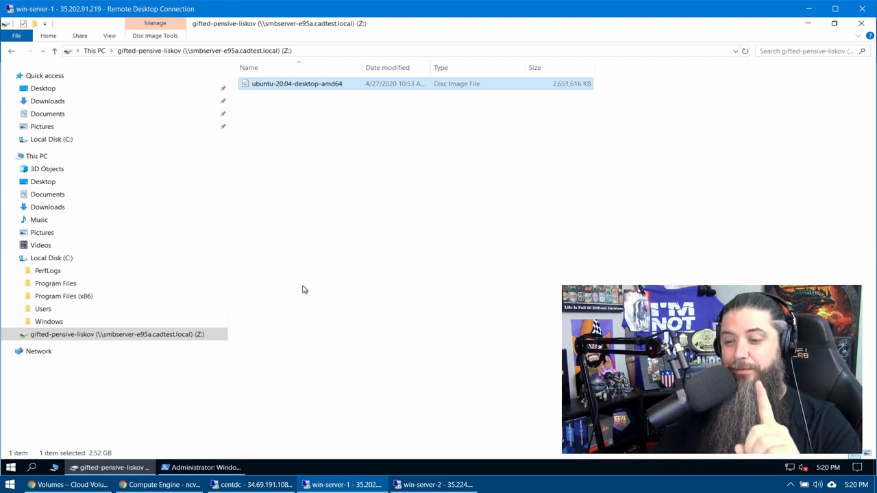
{"action": "mouse_move", "coordinate": [335, 287]}
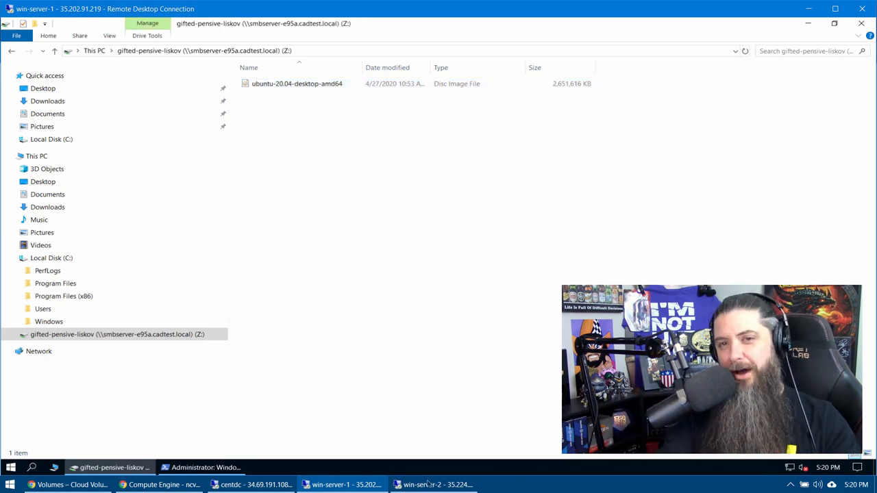
From win-server-2, rename the Ubuntu ISO on Z: to ubuntu-20.04-desktop, then check win-server-1.
{"action": "left_click", "coordinate": [437, 485]}
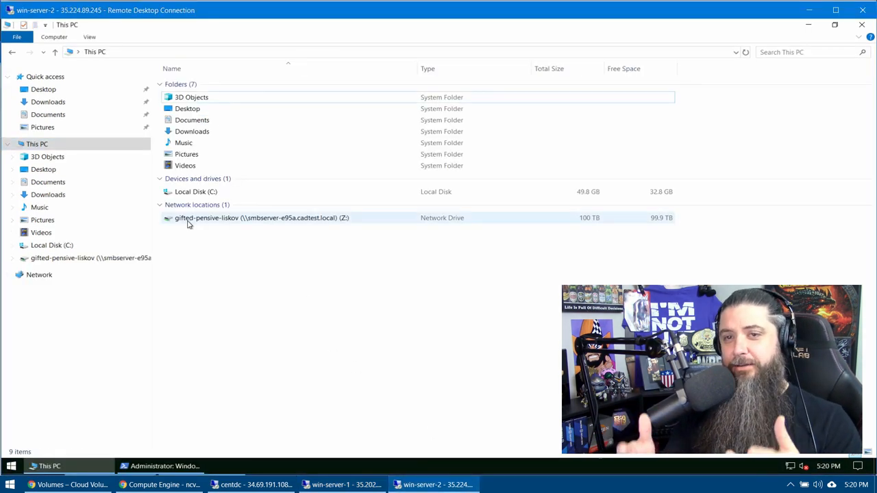
{"action": "double_click", "coordinate": [260, 217]}
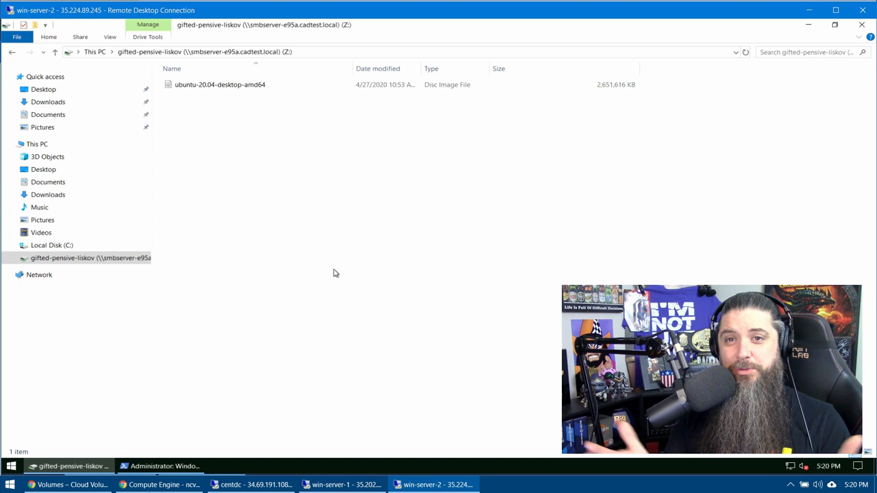
{"action": "left_click", "coordinate": [219, 84]}
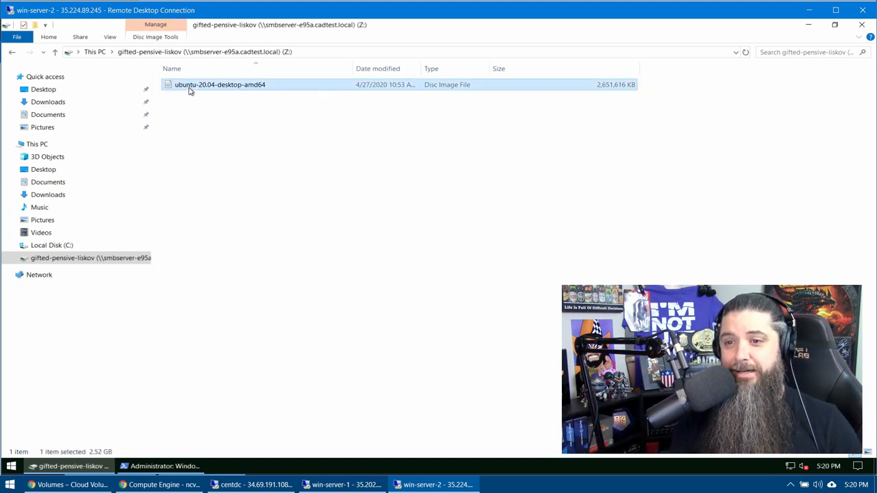
{"action": "left_click", "coordinate": [219, 84]}
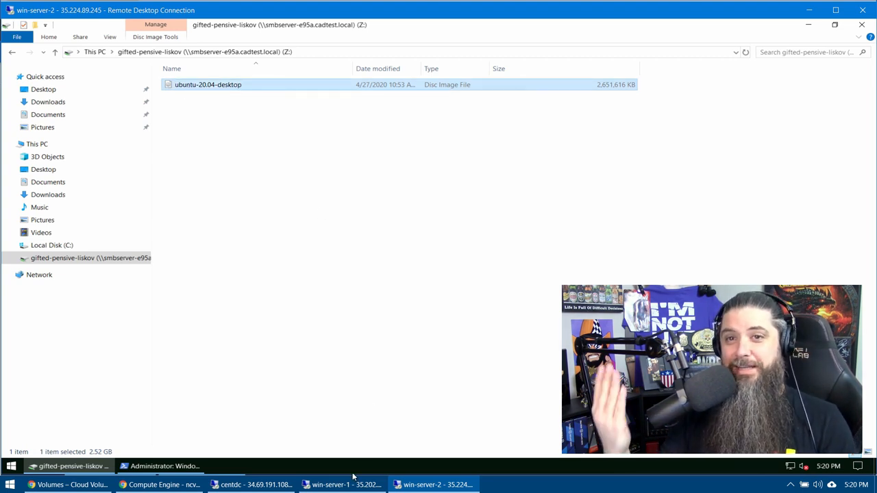
{"action": "left_click", "coordinate": [342, 484]}
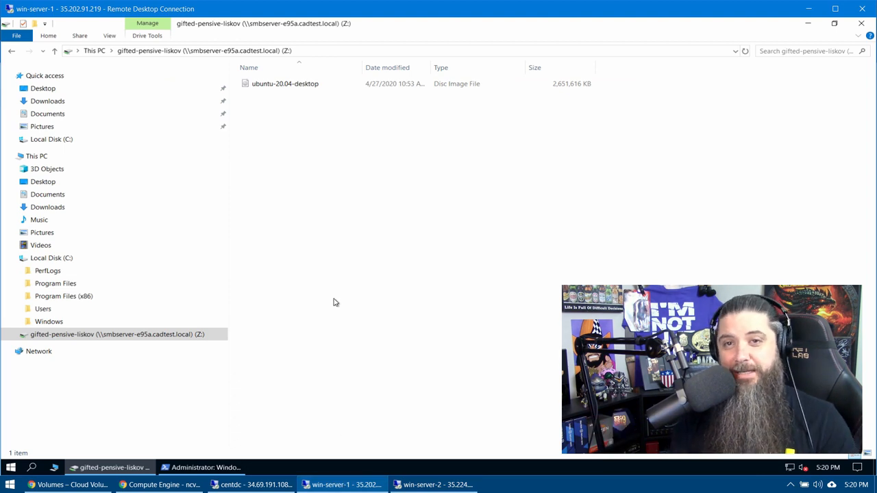
{"action": "mouse_move", "coordinate": [328, 298]}
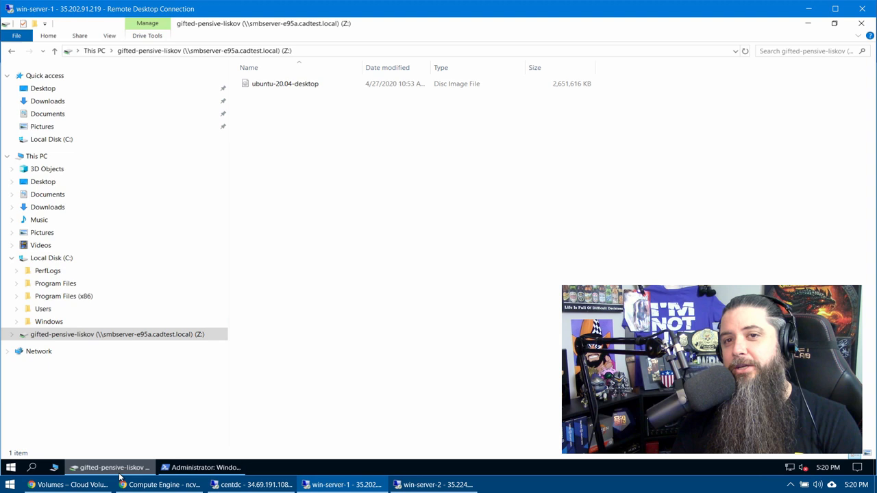
Bring the Administrator PowerShell window on win-server-1 to the front.
{"action": "left_click", "coordinate": [201, 467]}
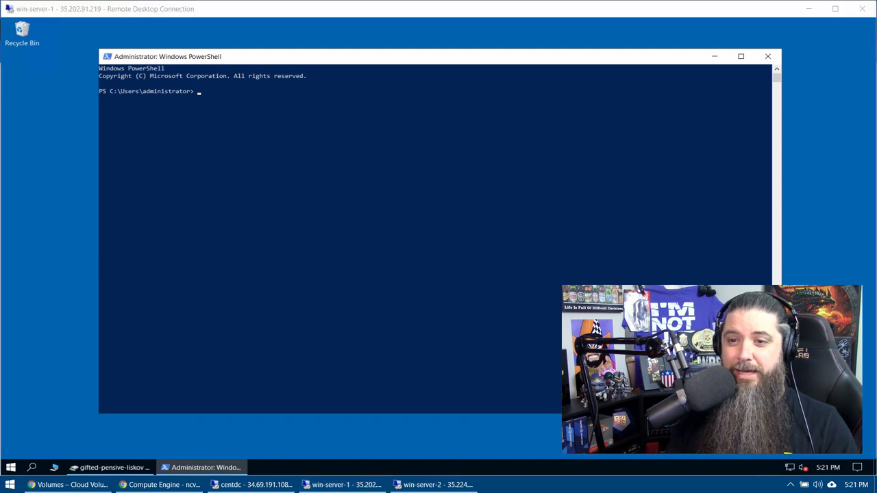
{"action": "mouse_move", "coordinate": [153, 239]}
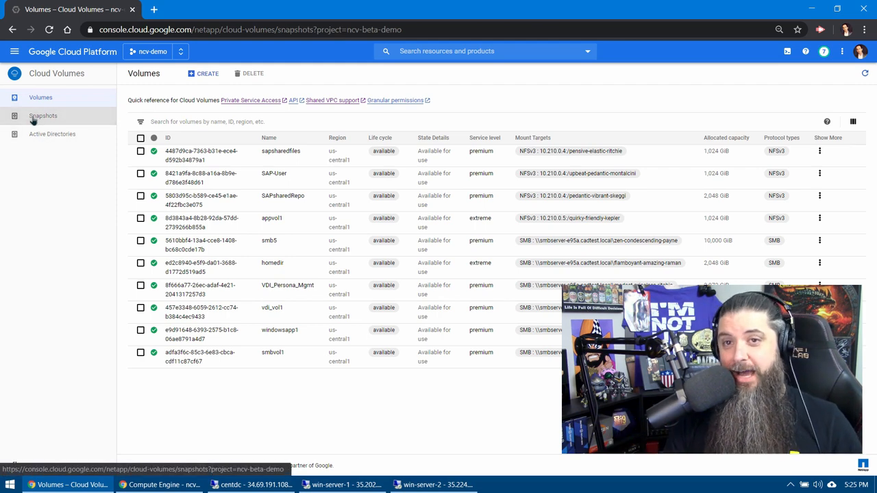
Create snapshot 'before-change' of smbvol1 in region us-central1.
{"action": "left_click", "coordinate": [43, 115]}
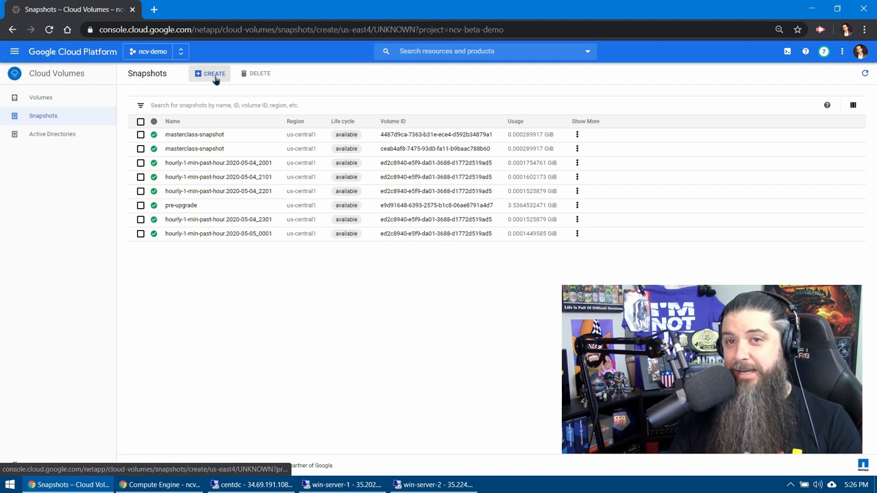
{"action": "left_click", "coordinate": [210, 74]}
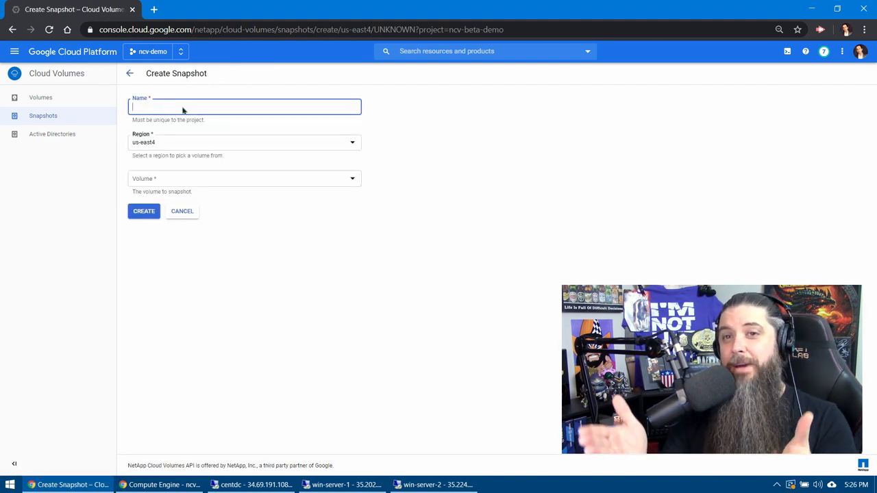
{"action": "type", "text": "before-change"}
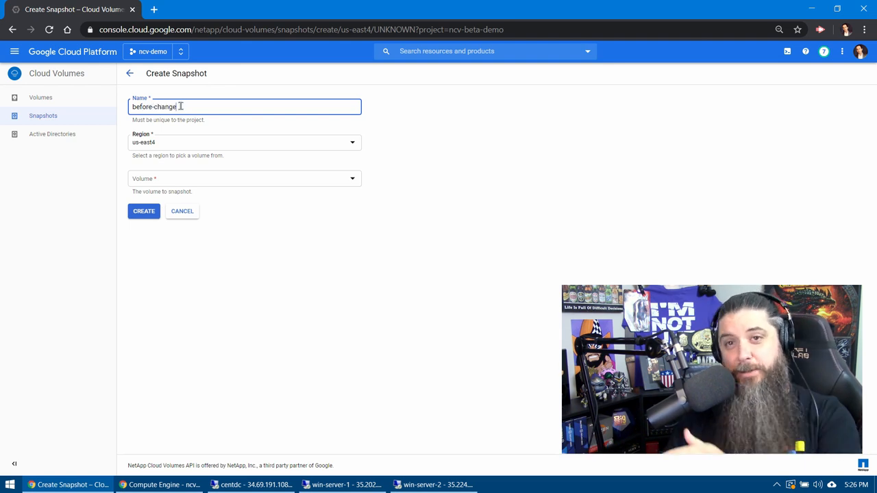
{"action": "left_click", "coordinate": [244, 142]}
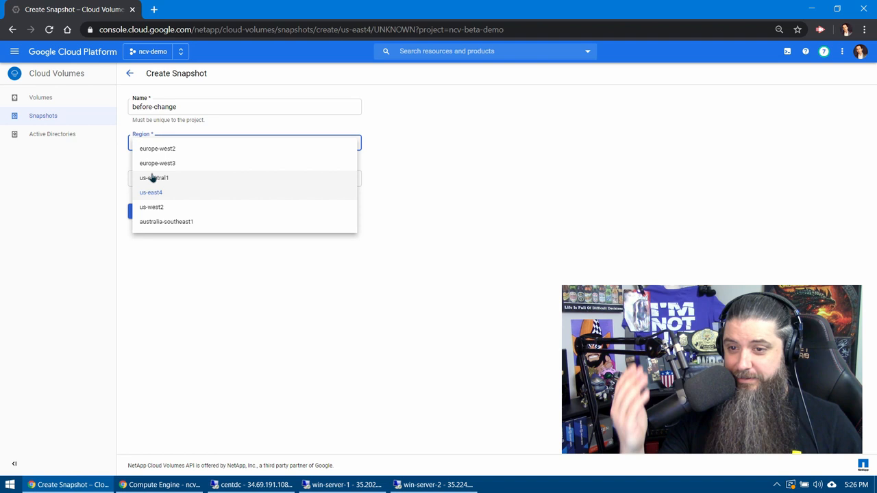
{"action": "left_click", "coordinate": [153, 178]}
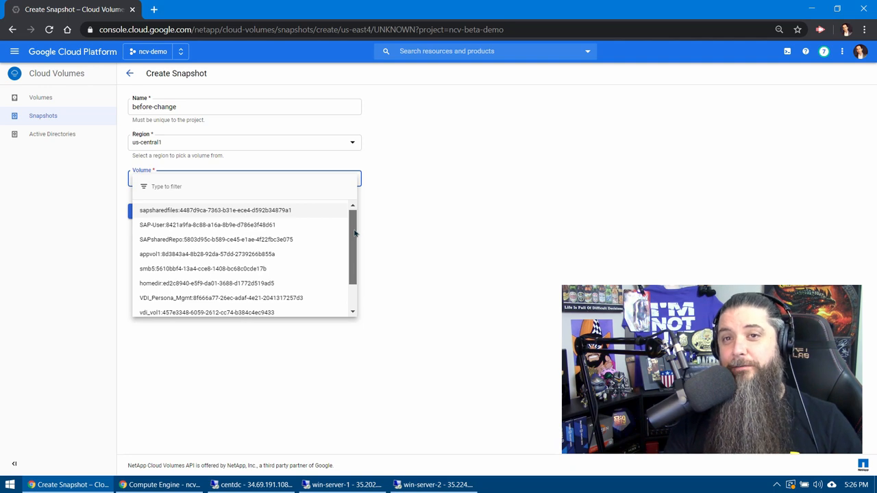
{"action": "scroll", "scroll_direction": "down", "scroll_amount": 3}
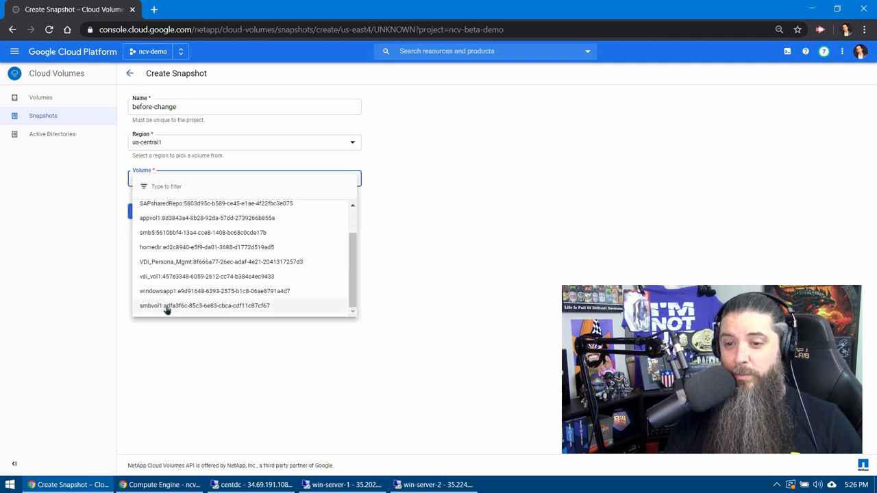
{"action": "left_click", "coordinate": [204, 306]}
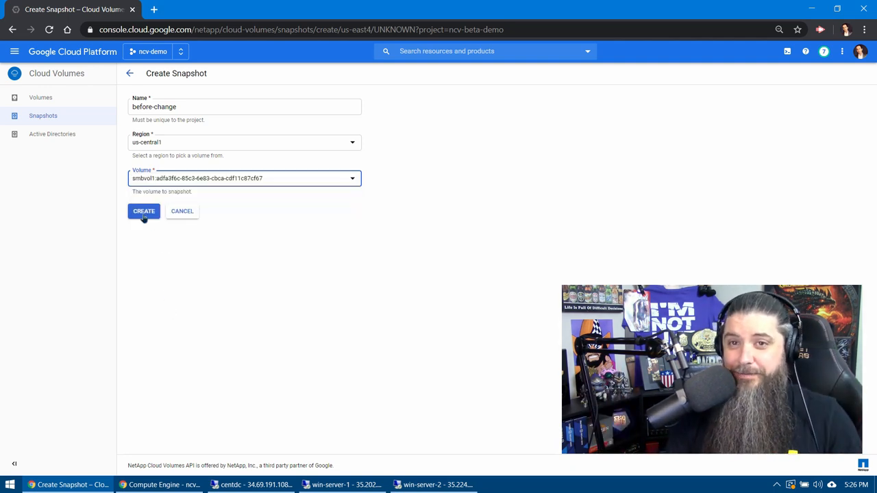
{"action": "left_click", "coordinate": [144, 211]}
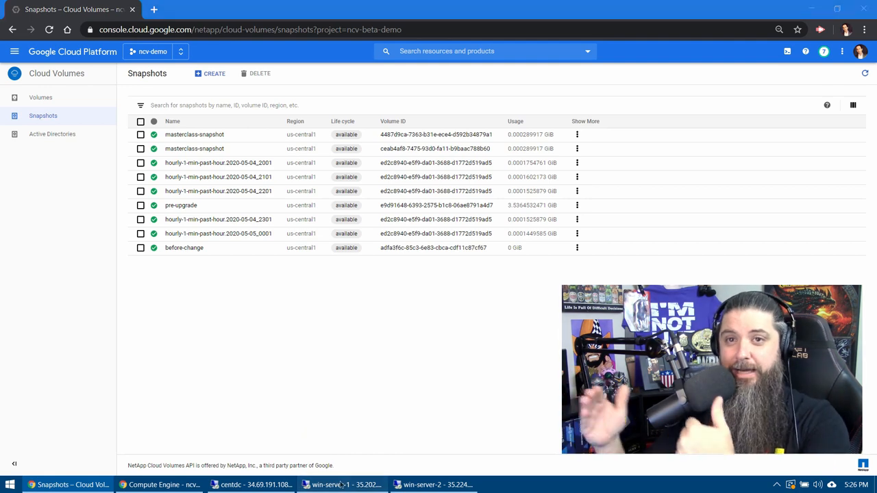
In the win-server-1 session, select the ubuntu-20.04-desktop image on Z: for deletion.
{"action": "left_click", "coordinate": [344, 485]}
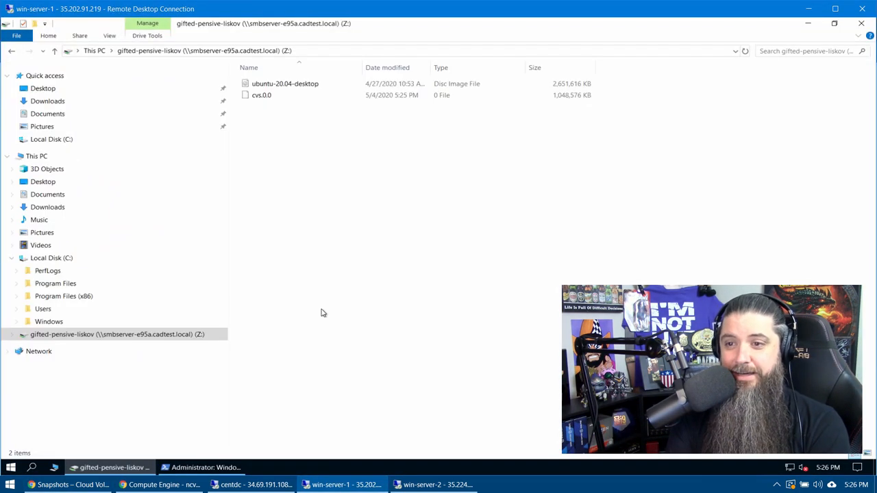
{"action": "mouse_move", "coordinate": [329, 296]}
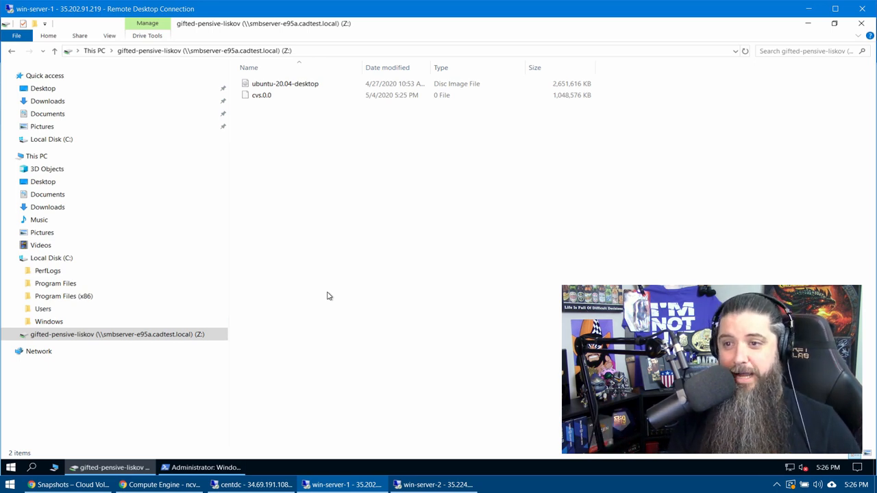
{"action": "mouse_move", "coordinate": [324, 293]}
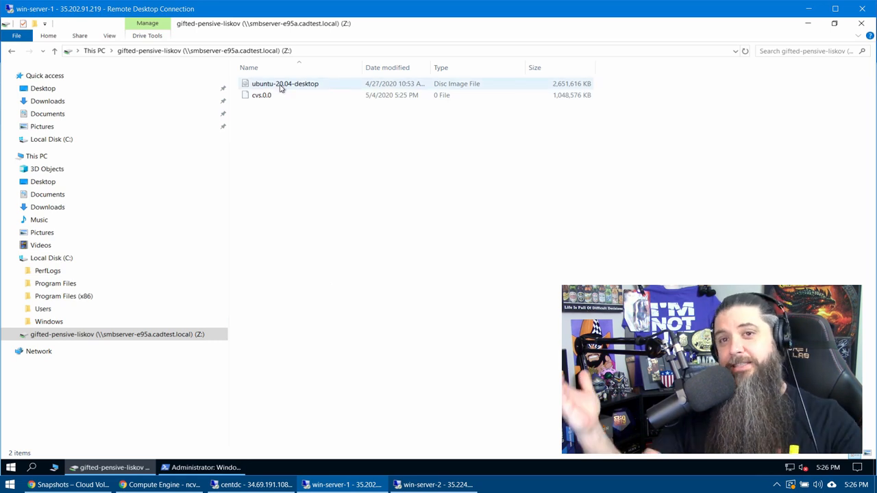
{"action": "left_click", "coordinate": [284, 83]}
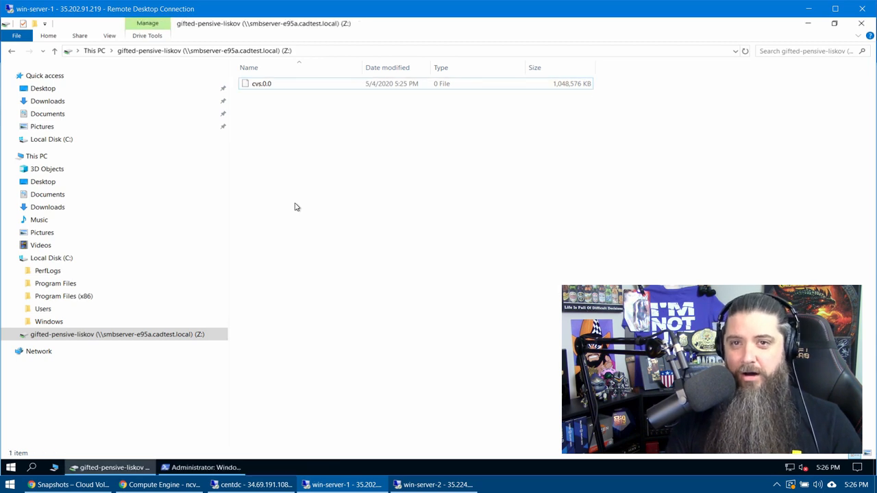
{"action": "mouse_move", "coordinate": [312, 278]}
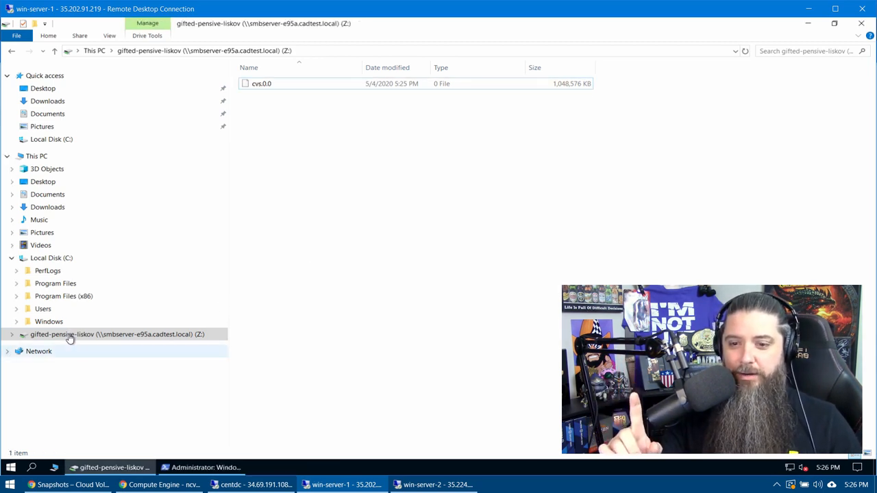
Open the Z: share's previous versions and right-click the ubuntu-20.04-desktop entry.
{"action": "right_click", "coordinate": [117, 334]}
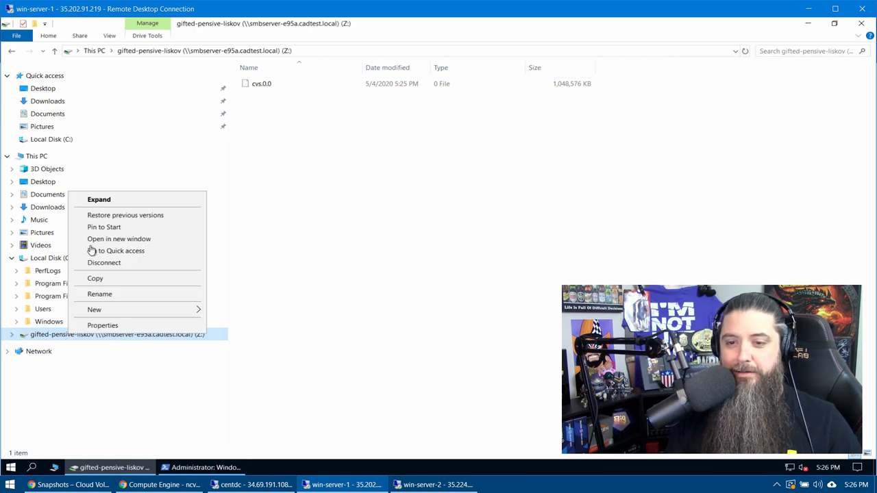
{"action": "mouse_move", "coordinate": [126, 215]}
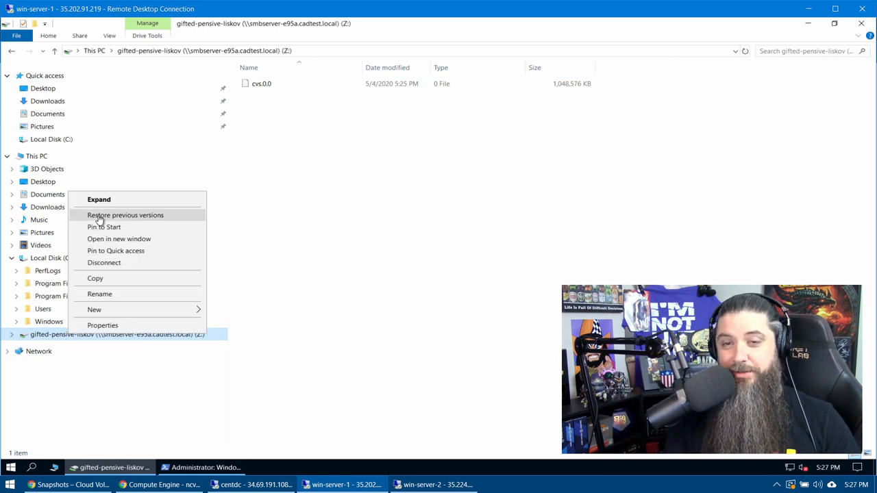
{"action": "left_click", "coordinate": [126, 216]}
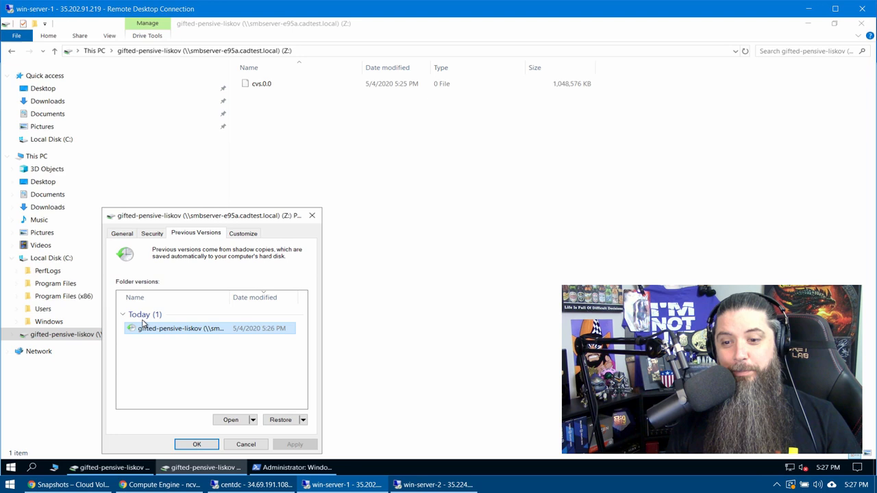
{"action": "mouse_move", "coordinate": [144, 332]}
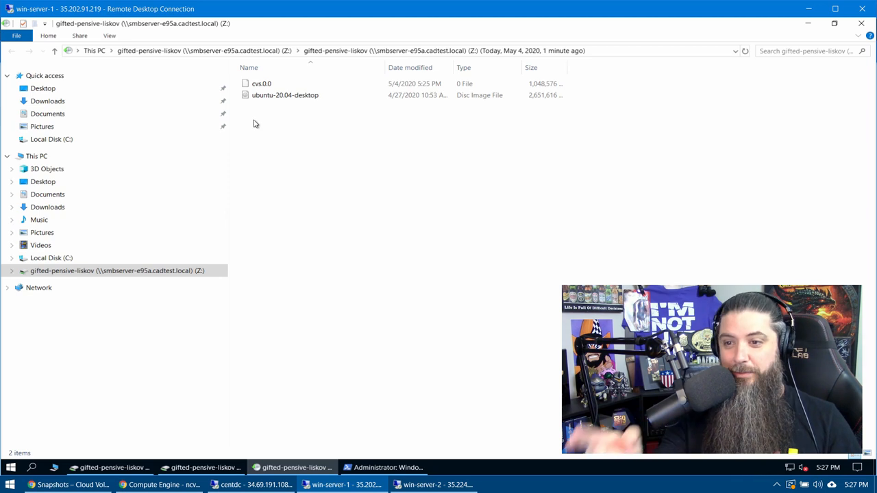
{"action": "right_click", "coordinate": [285, 94]}
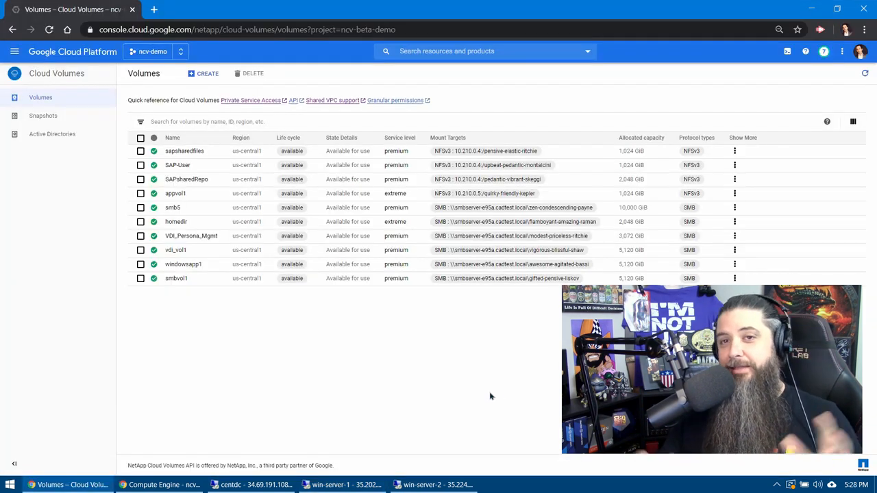
{"action": "mouse_move", "coordinate": [333, 374]}
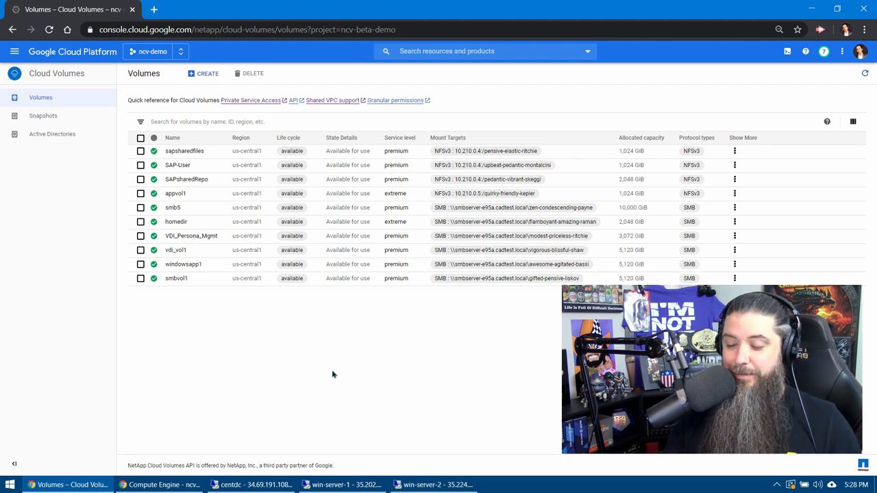
{"action": "mouse_move", "coordinate": [308, 379]}
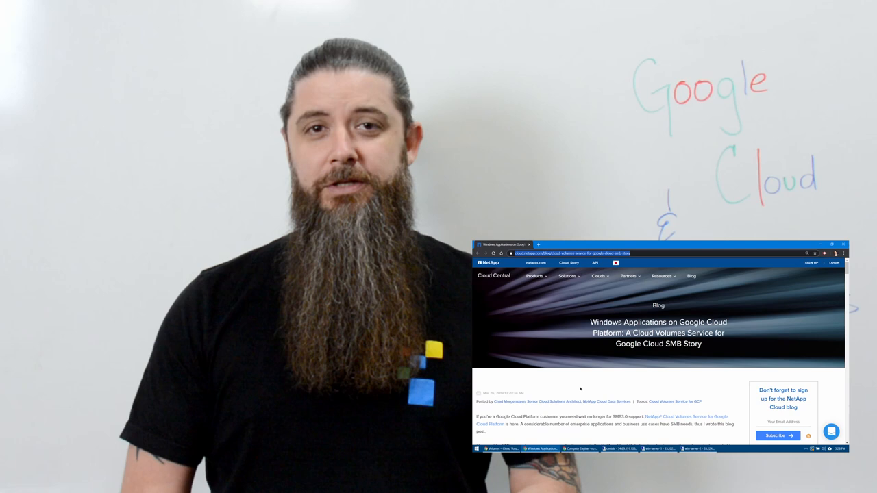
{"action": "scroll", "scroll_direction": "down", "scroll_amount": 3}
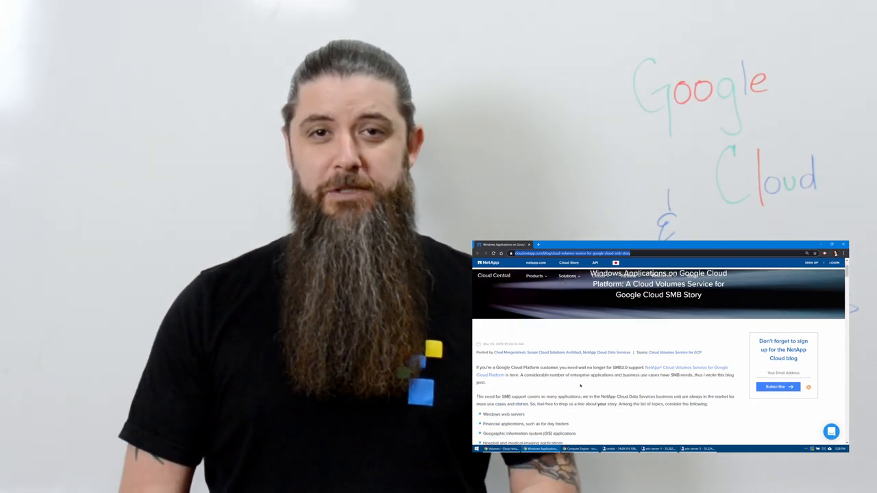
{"action": "scroll", "scroll_direction": "down", "scroll_amount": 3}
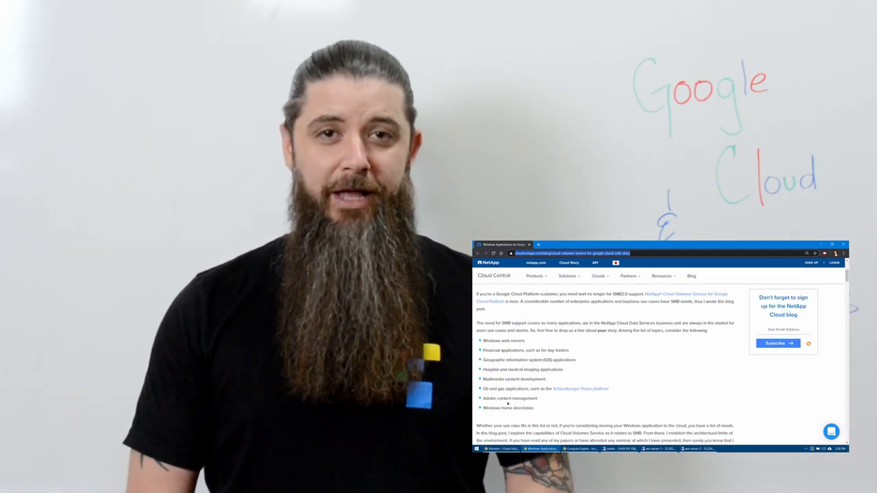